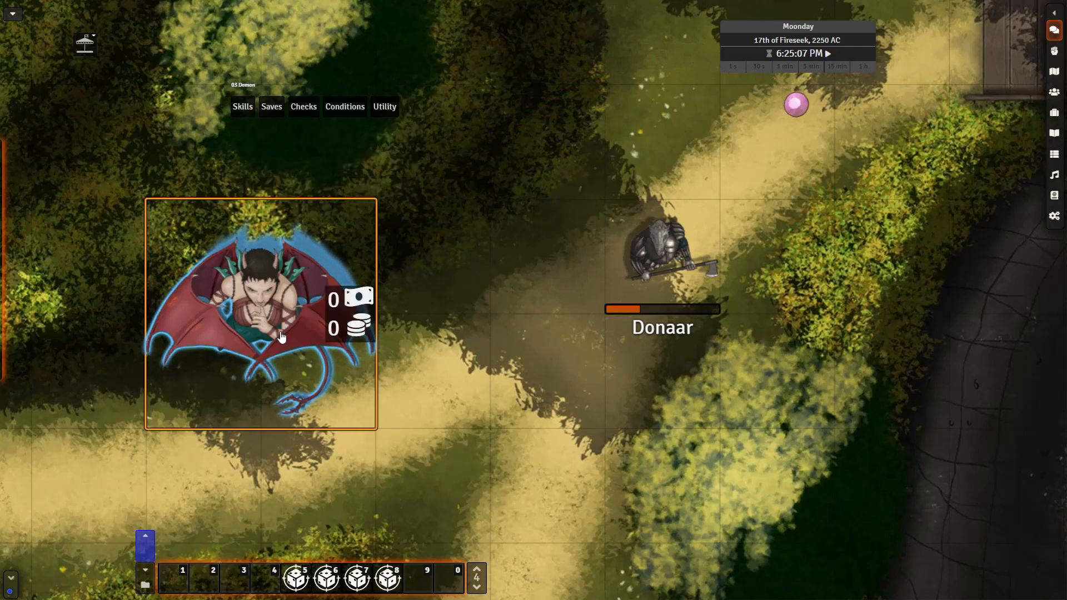
Show the Compendium Packs sidebar filtered by 'token' to list TokenMagic and Token Animation packs
{"action": "left_click", "coordinate": [661, 249]}
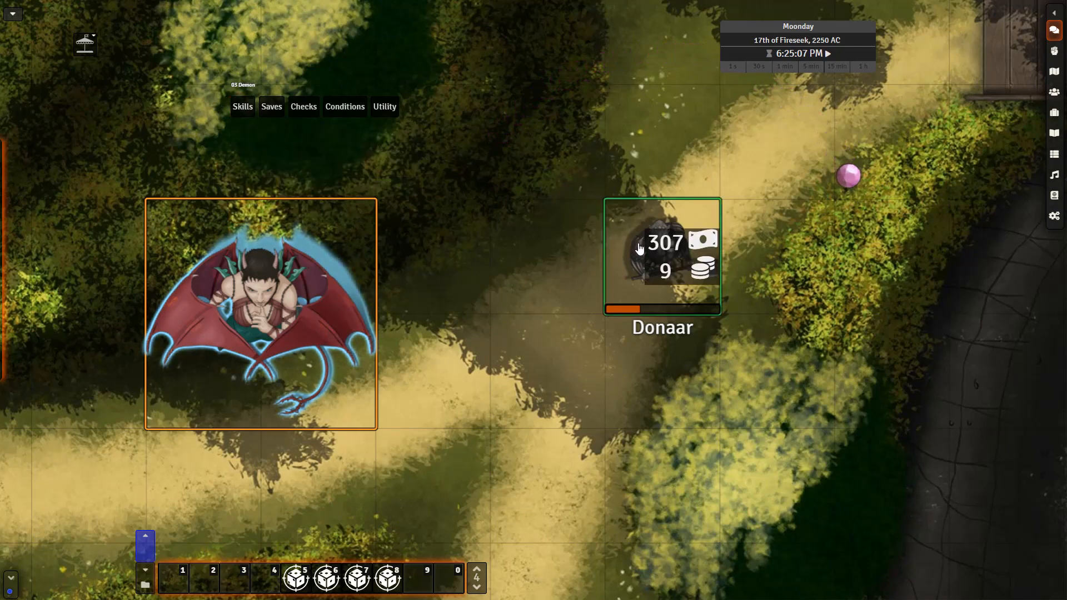
{"action": "left_click", "coordinate": [429, 345]}
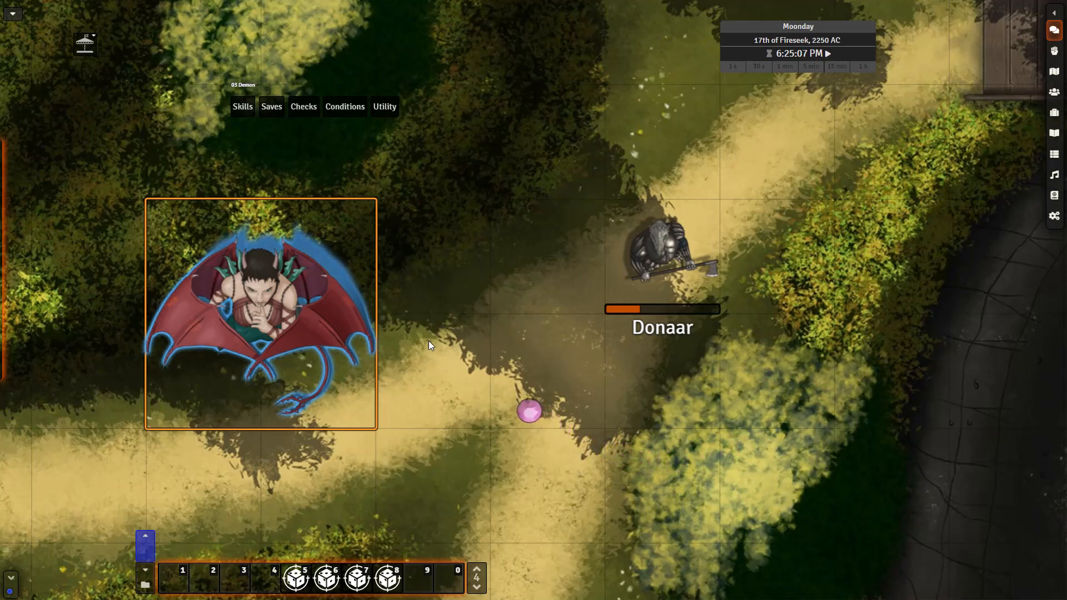
{"action": "left_click", "coordinate": [1021, 14]}
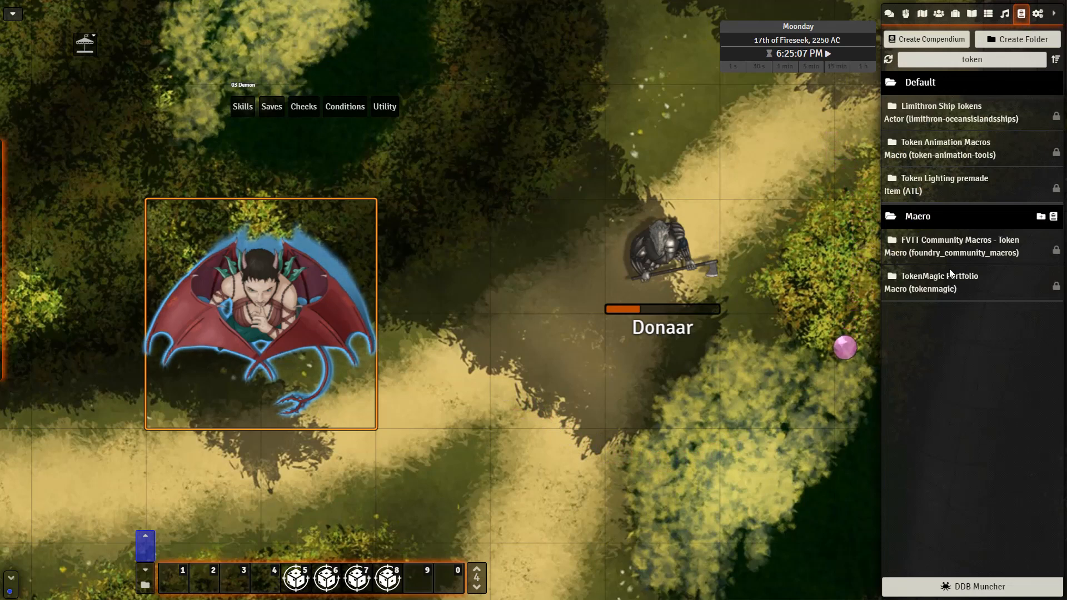
In the TokenMagic Portfolio pack, find 27 - T06 - Pure Ice and bring up its import options
{"action": "left_click", "coordinate": [941, 276]}
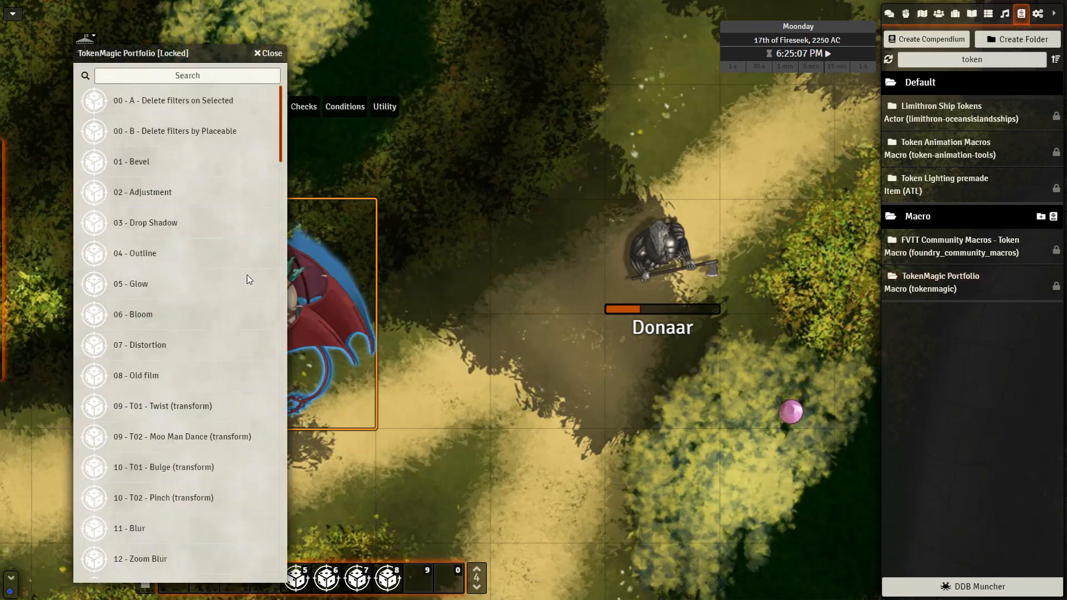
{"action": "scroll", "scroll_direction": "down", "scroll_amount": 3}
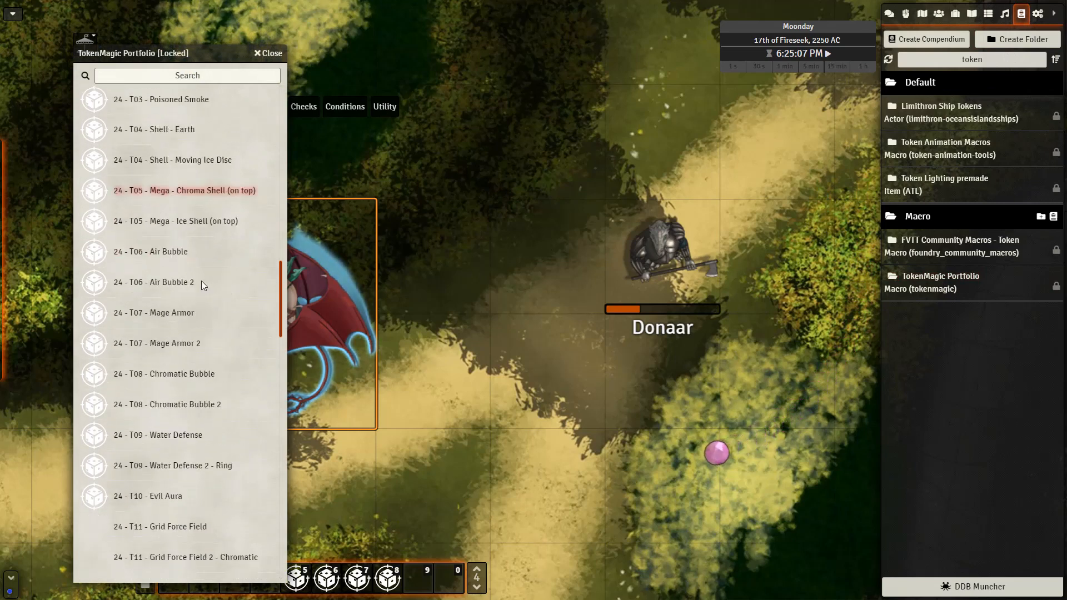
{"action": "scroll", "scroll_direction": "down", "scroll_amount": 3}
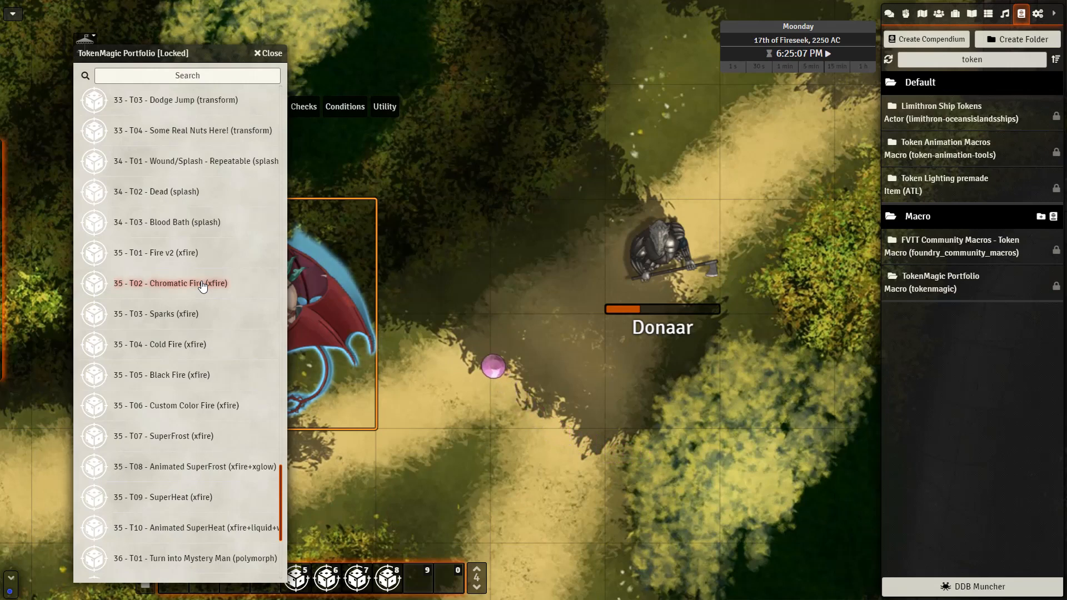
{"action": "scroll", "scroll_direction": "down", "scroll_amount": 3}
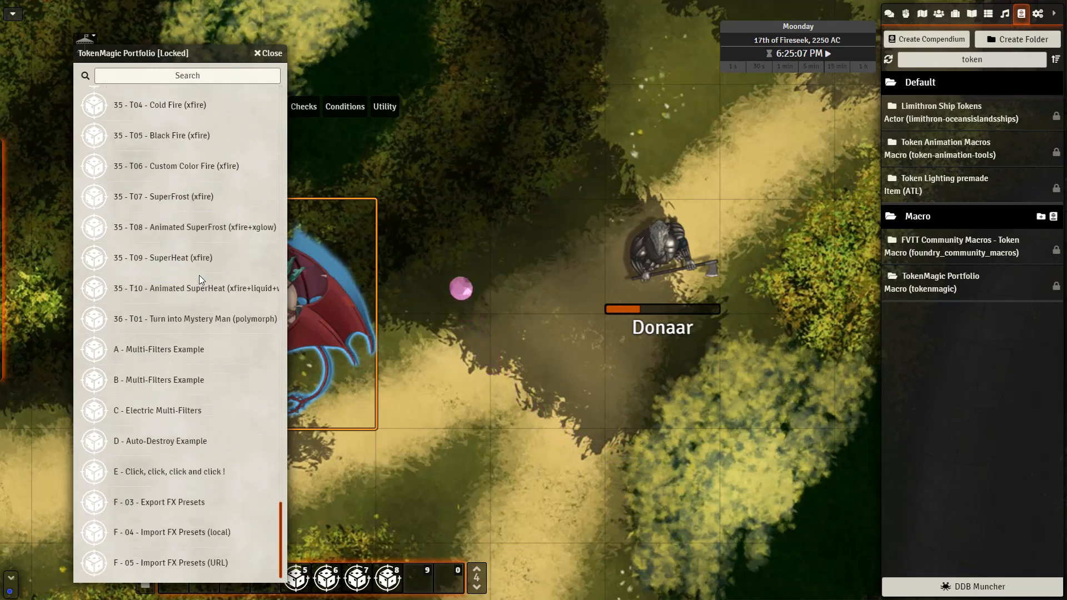
{"action": "scroll", "scroll_direction": "up", "scroll_amount": 3}
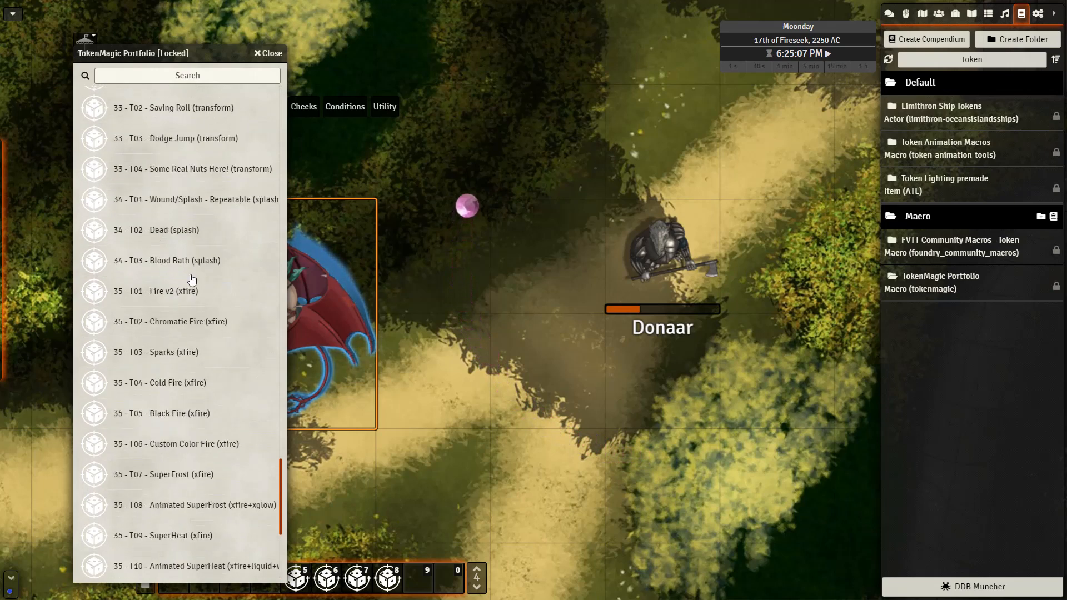
{"action": "scroll", "scroll_direction": "up", "scroll_amount": 3}
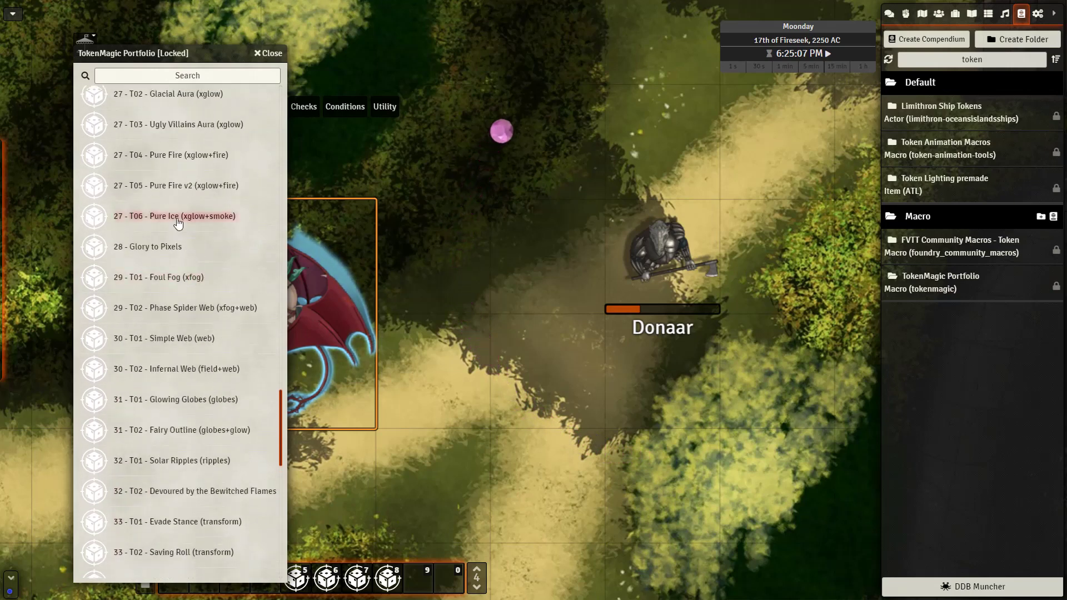
{"action": "right_click", "coordinate": [174, 215]}
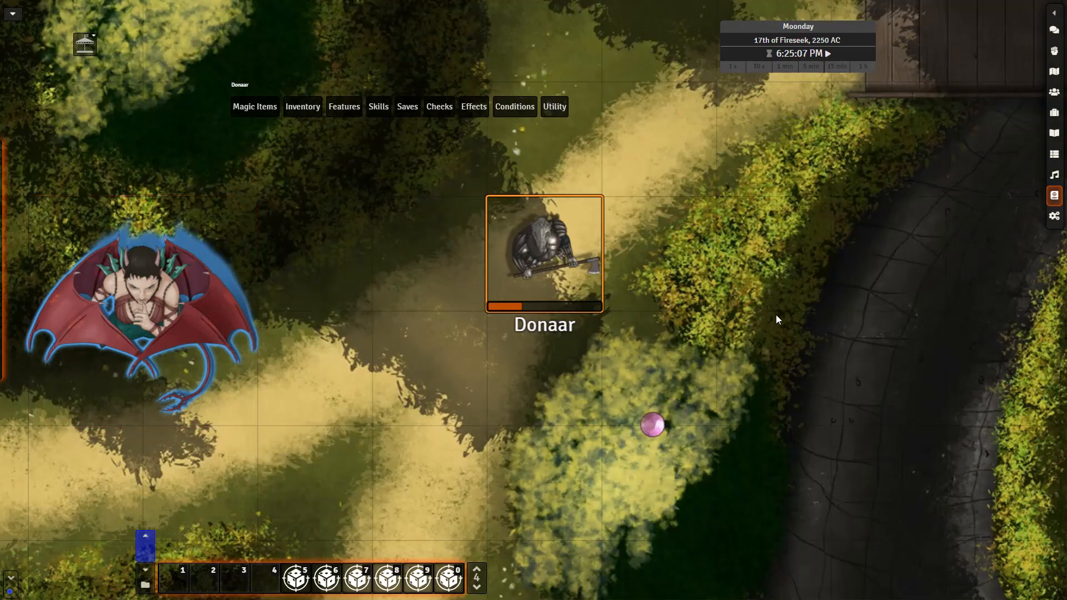
{"action": "mouse_move", "coordinate": [418, 578]}
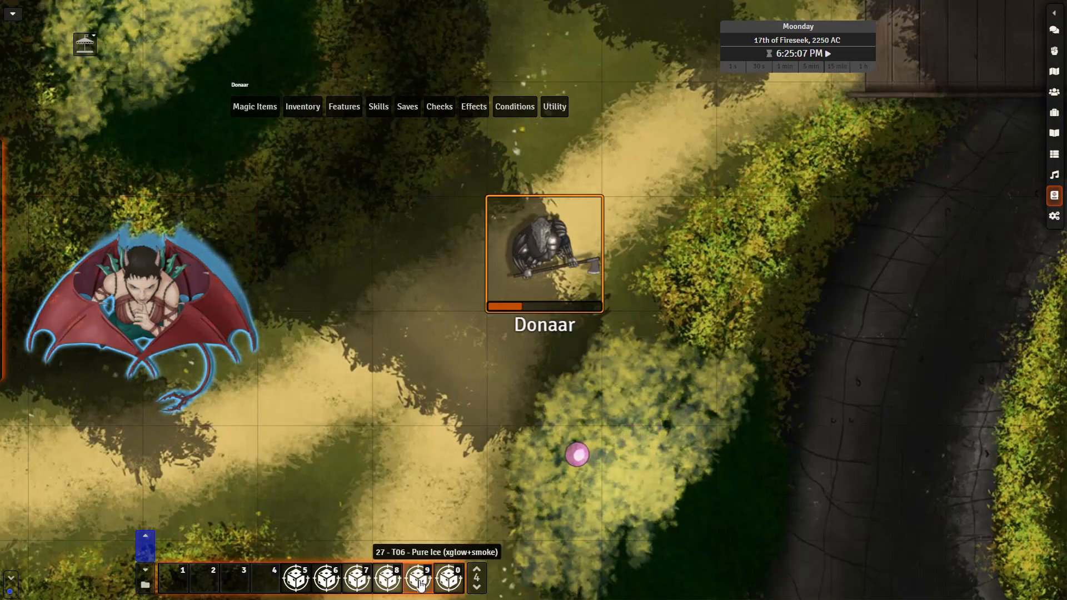
Apply the Pure Ice macro from hotbar slot 9 to the circular template near the demon
{"action": "left_click", "coordinate": [449, 577]}
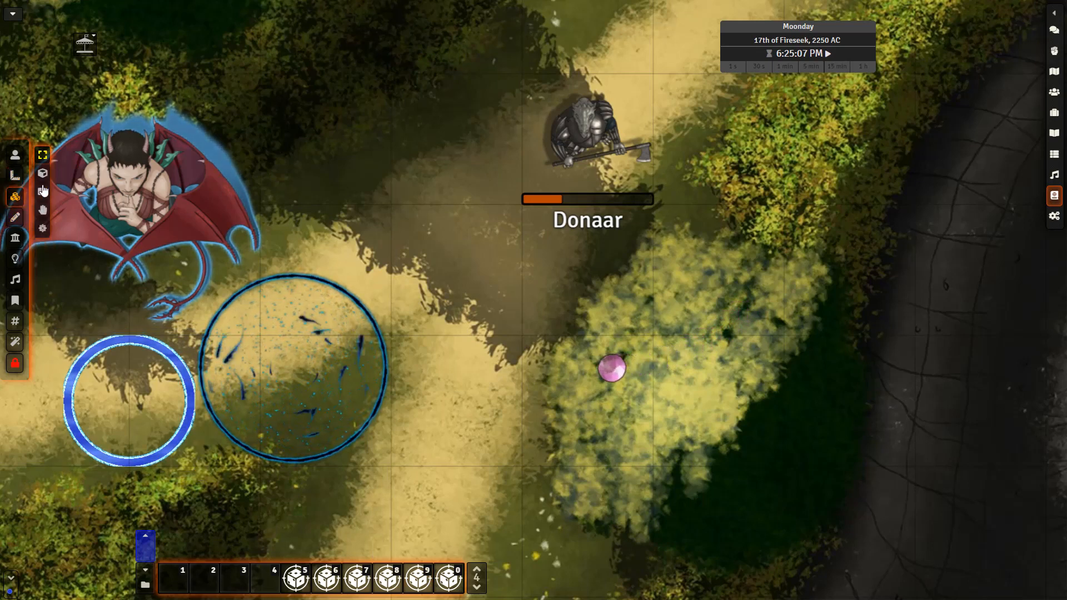
{"action": "left_click", "coordinate": [294, 367]}
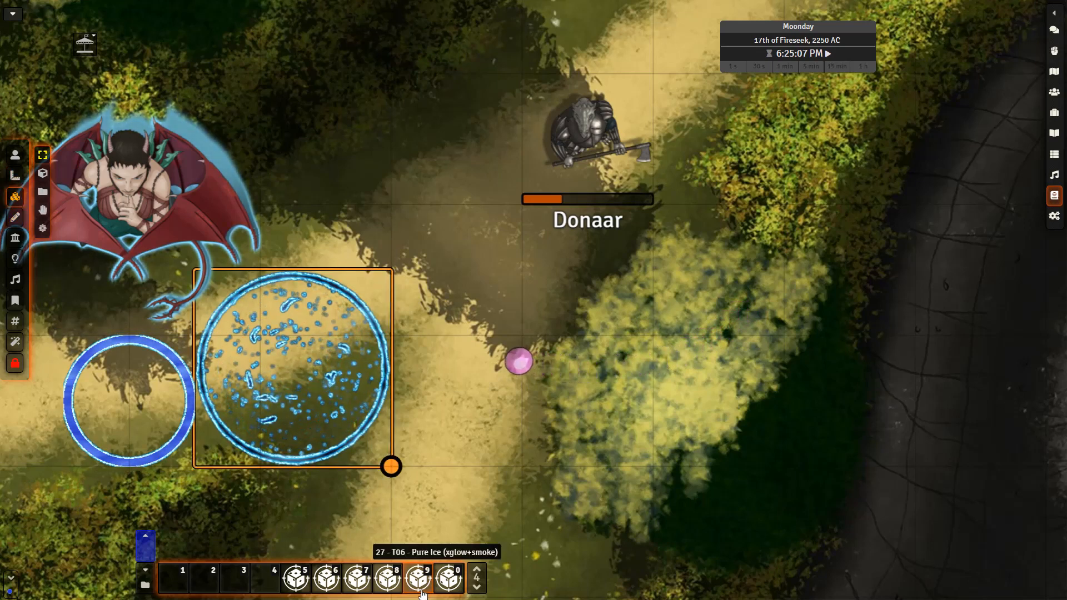
{"action": "left_click", "coordinate": [1050, 15]}
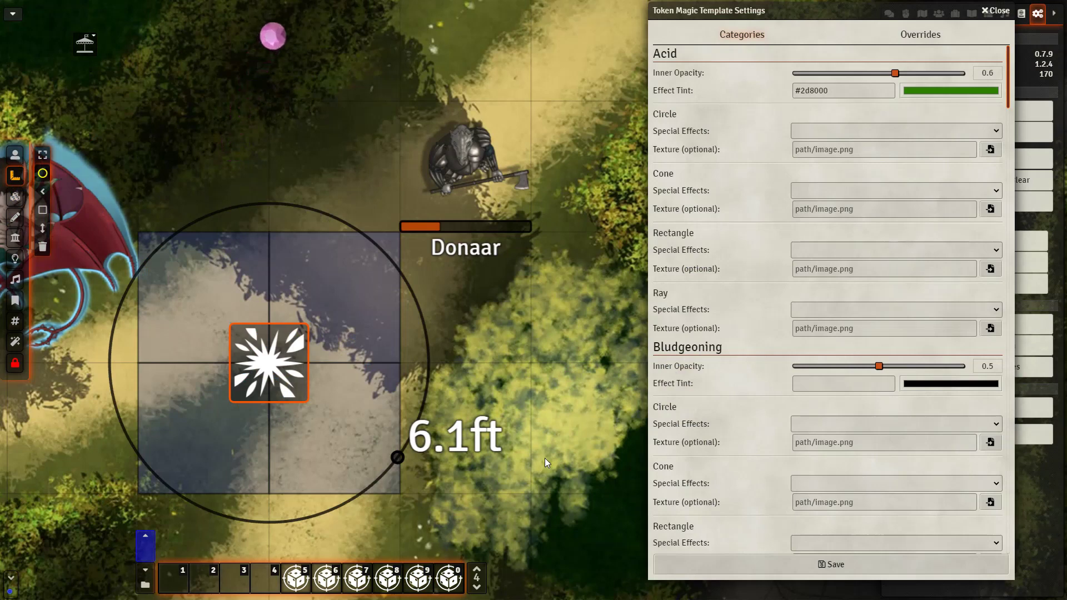
{"action": "mouse_move", "coordinate": [557, 366]}
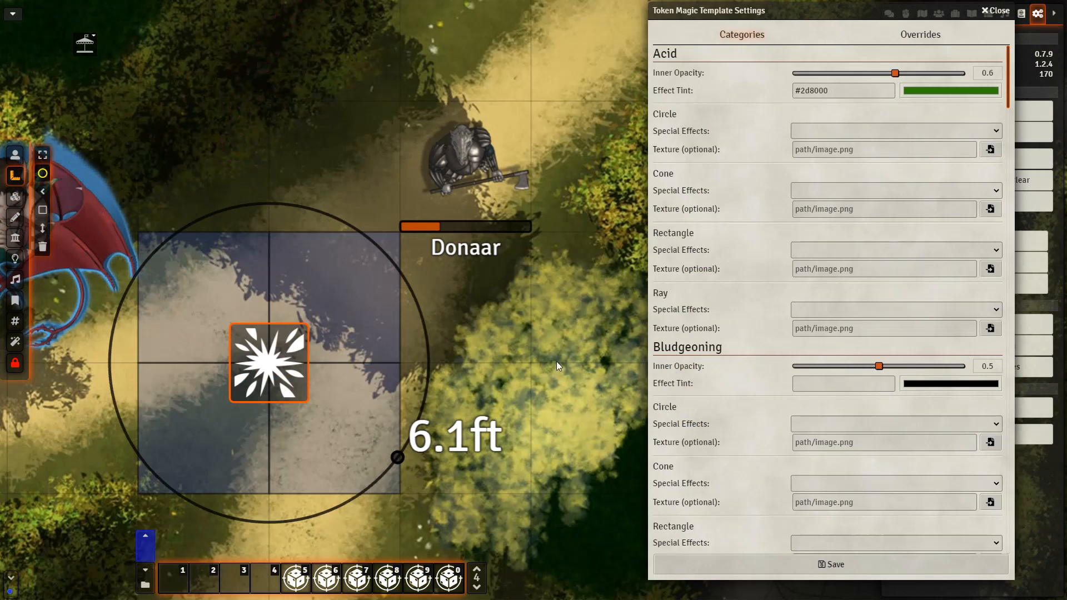
{"action": "mouse_move", "coordinate": [289, 378]}
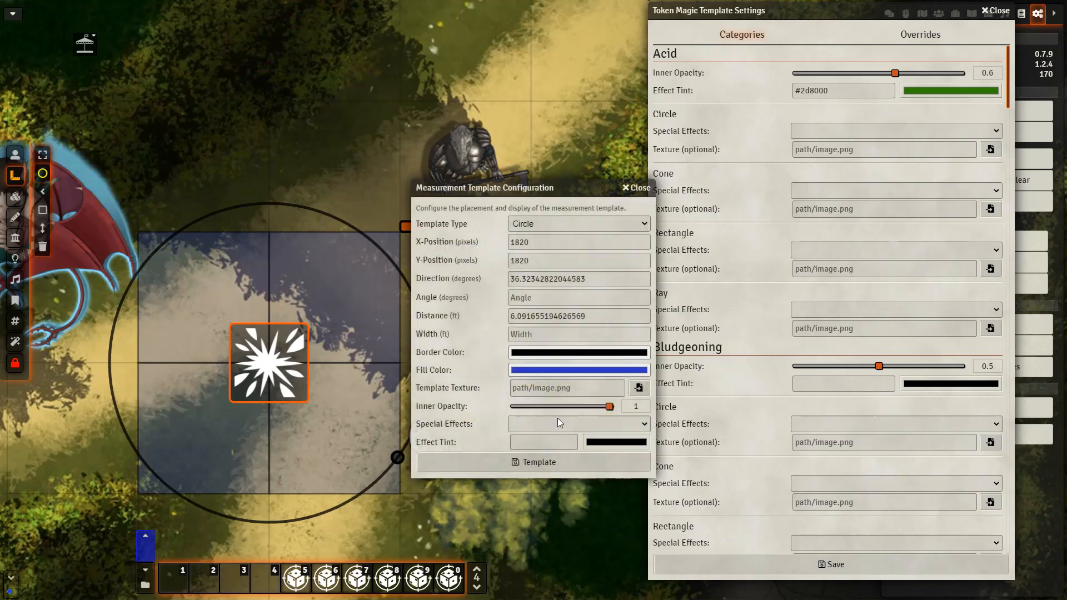
Give the 6.1 ft circle template a green sparkle special effect and check its overrides
{"action": "left_click", "coordinate": [577, 424]}
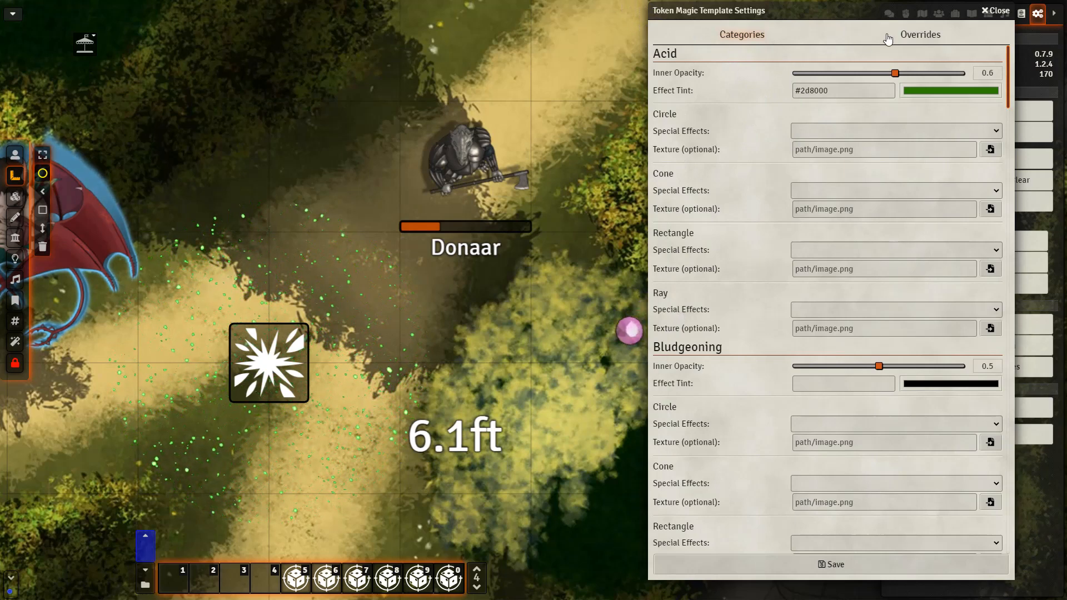
{"action": "left_click", "coordinate": [918, 33]}
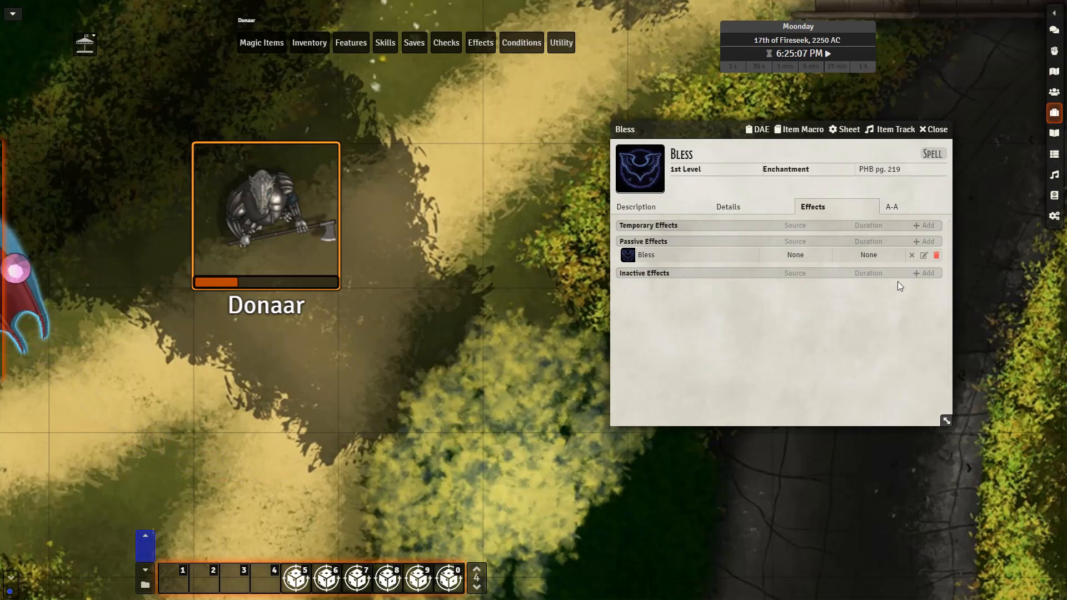
{"action": "mouse_move", "coordinate": [932, 255]}
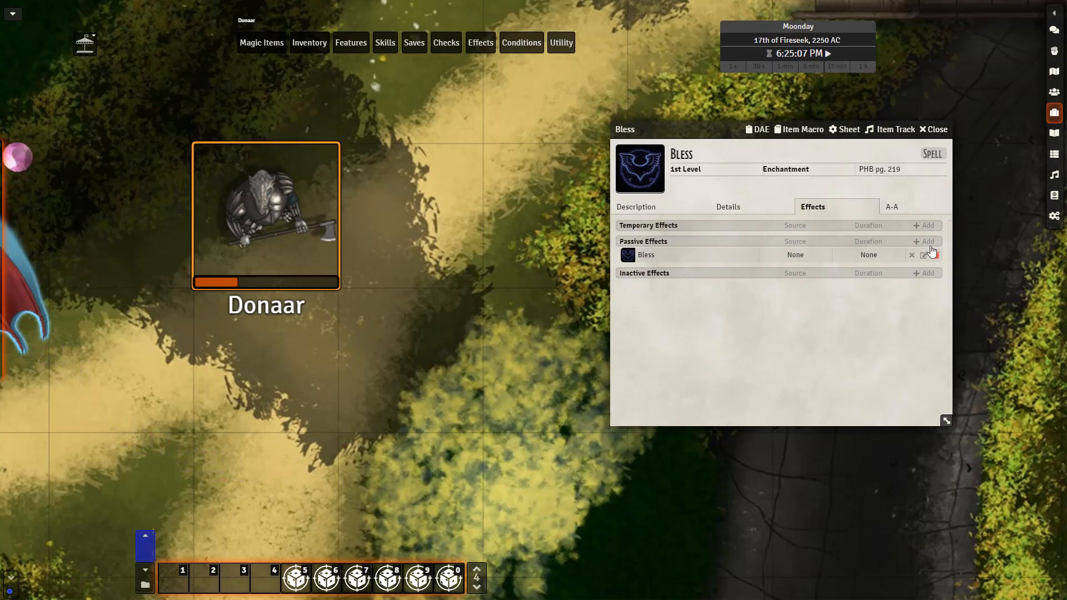
Edit Bless's passive effect and browse the macro.tokenMagic preset list
{"action": "left_click", "coordinate": [923, 255]}
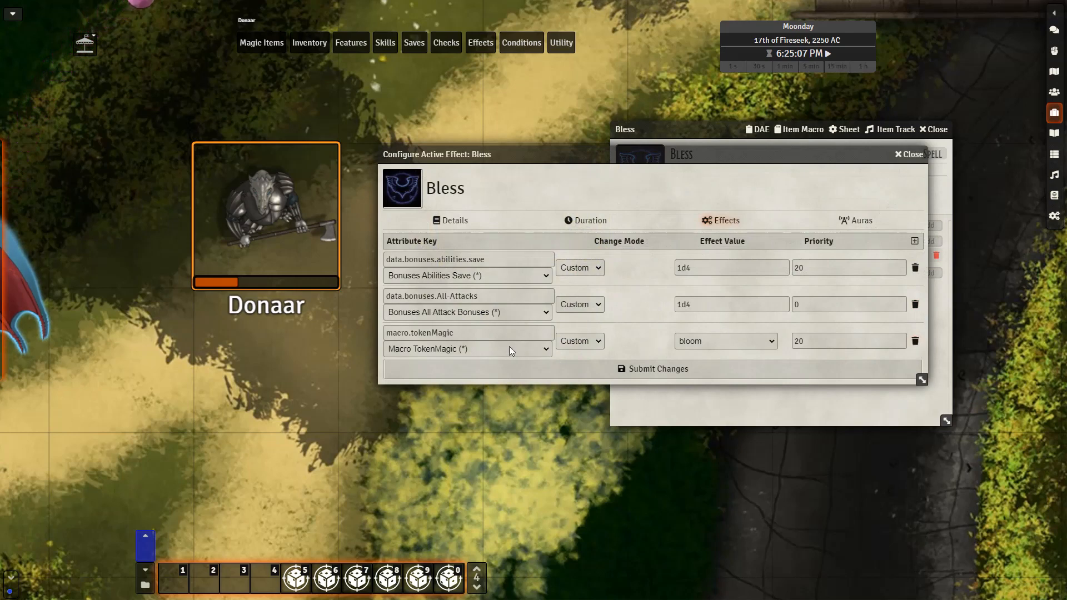
{"action": "mouse_move", "coordinate": [575, 353]}
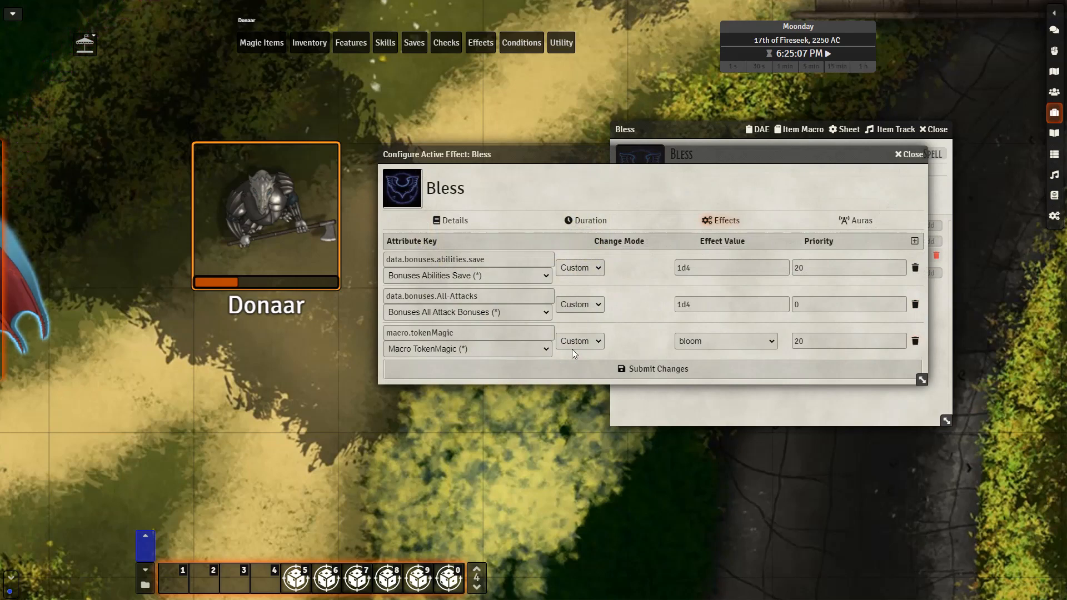
{"action": "left_click", "coordinate": [724, 341]}
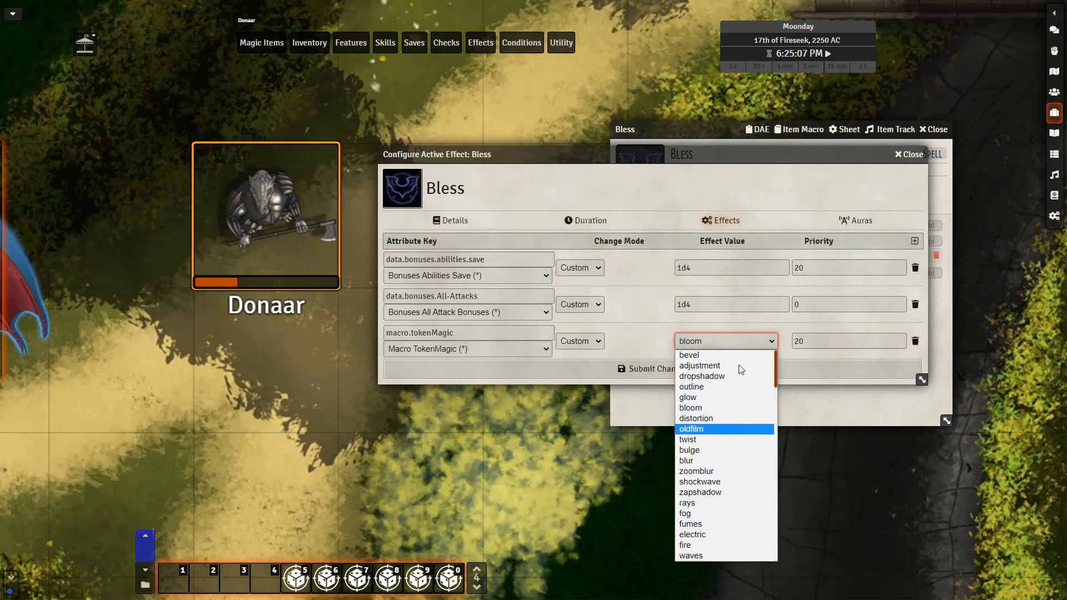
{"action": "mouse_move", "coordinate": [695, 418]}
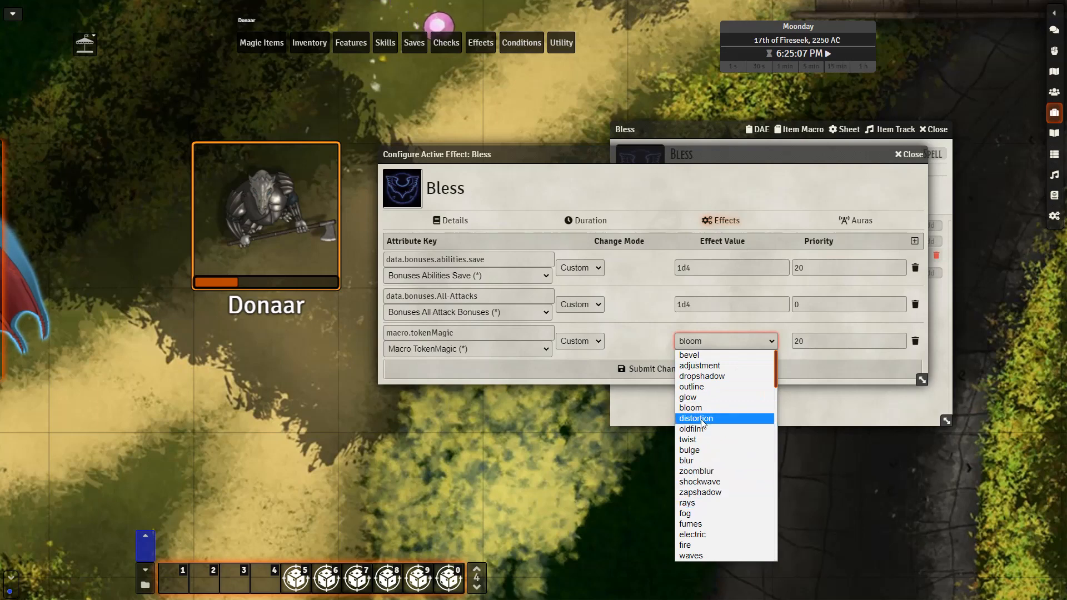
{"action": "scroll", "scroll_direction": "down", "scroll_amount": 3}
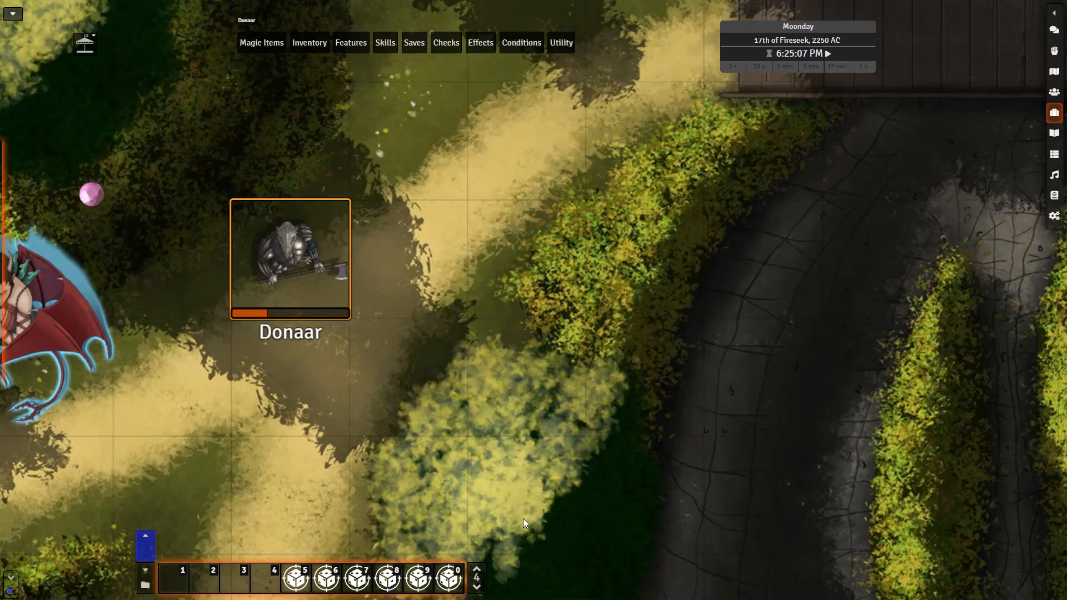
{"action": "mouse_move", "coordinate": [386, 578]}
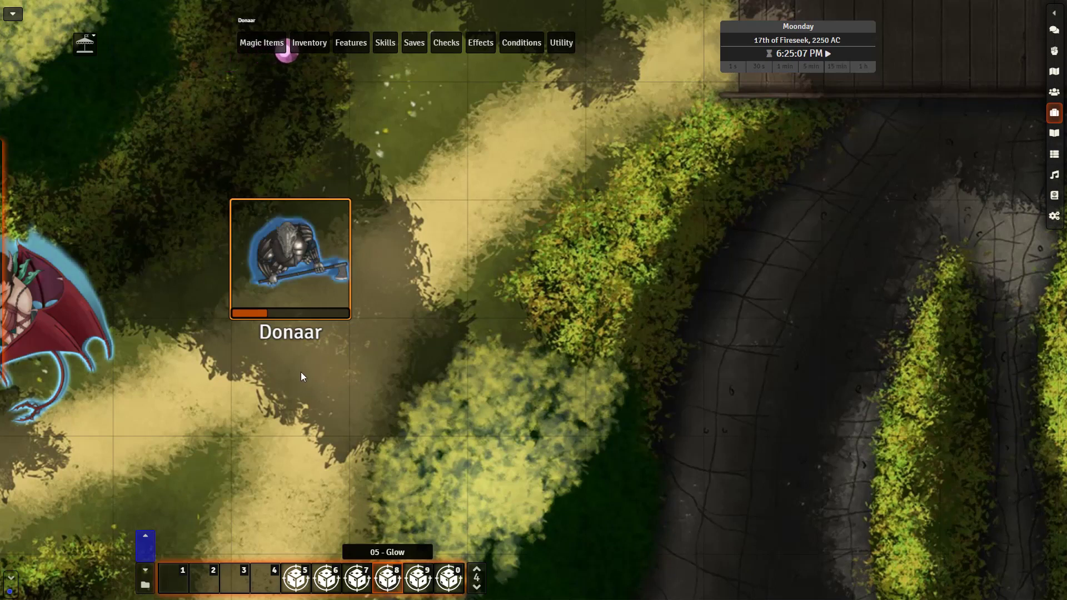
{"action": "mouse_move", "coordinate": [290, 299]}
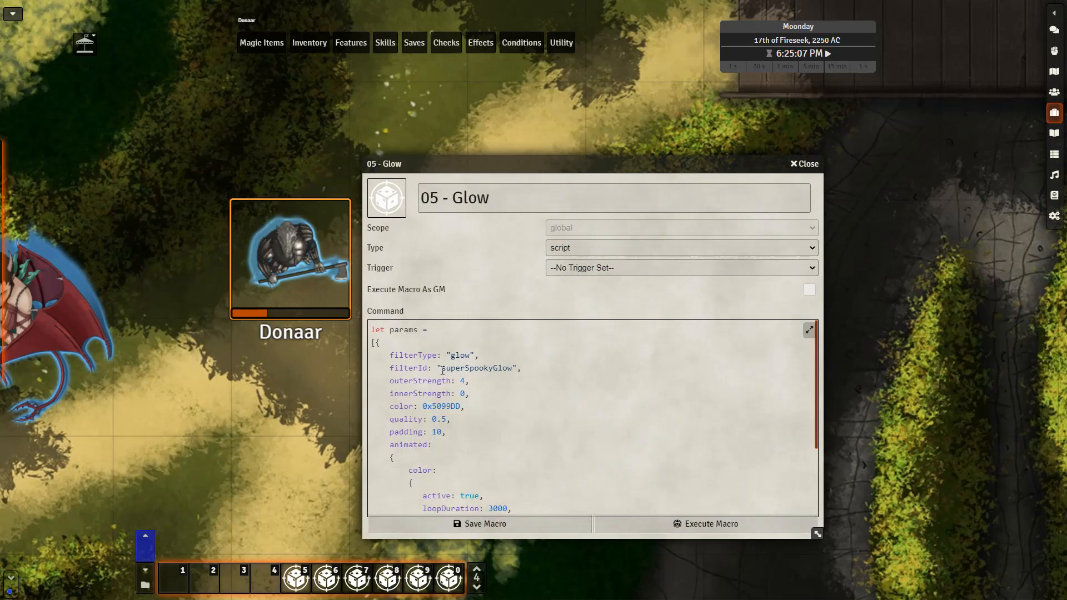
Scroll through the 05 - Glow macro's script
{"action": "scroll", "scroll_direction": "down", "scroll_amount": 3}
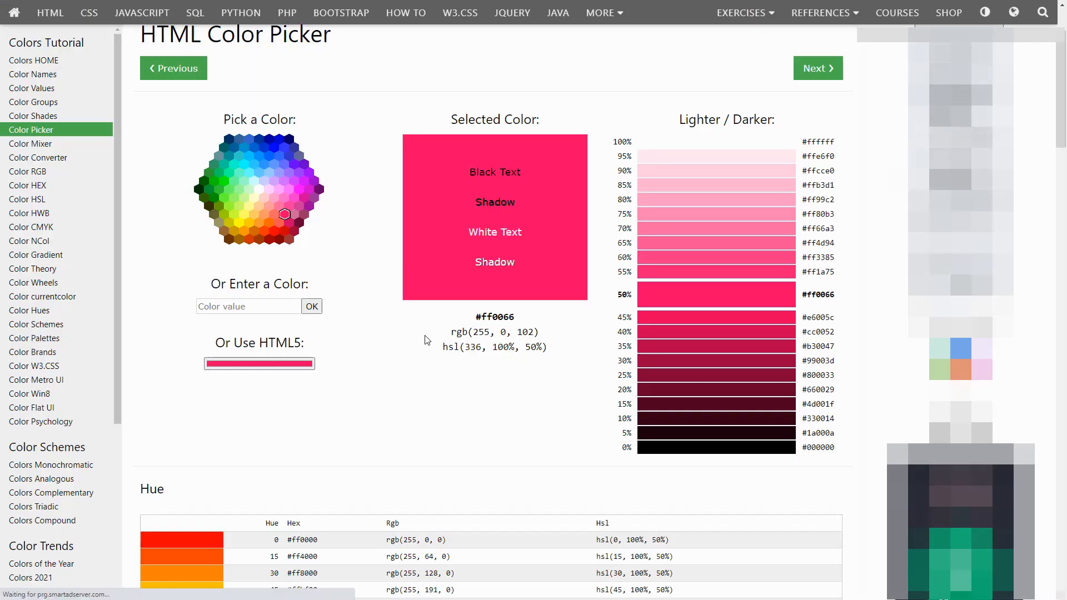
{"action": "mouse_move", "coordinate": [246, 178]}
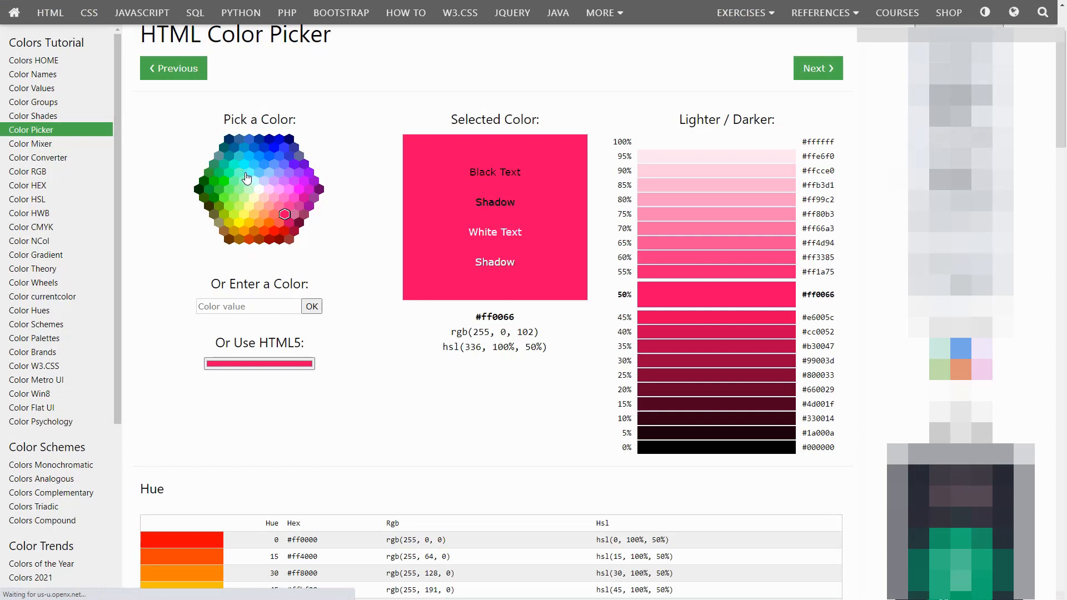
{"action": "left_click", "coordinate": [239, 156]}
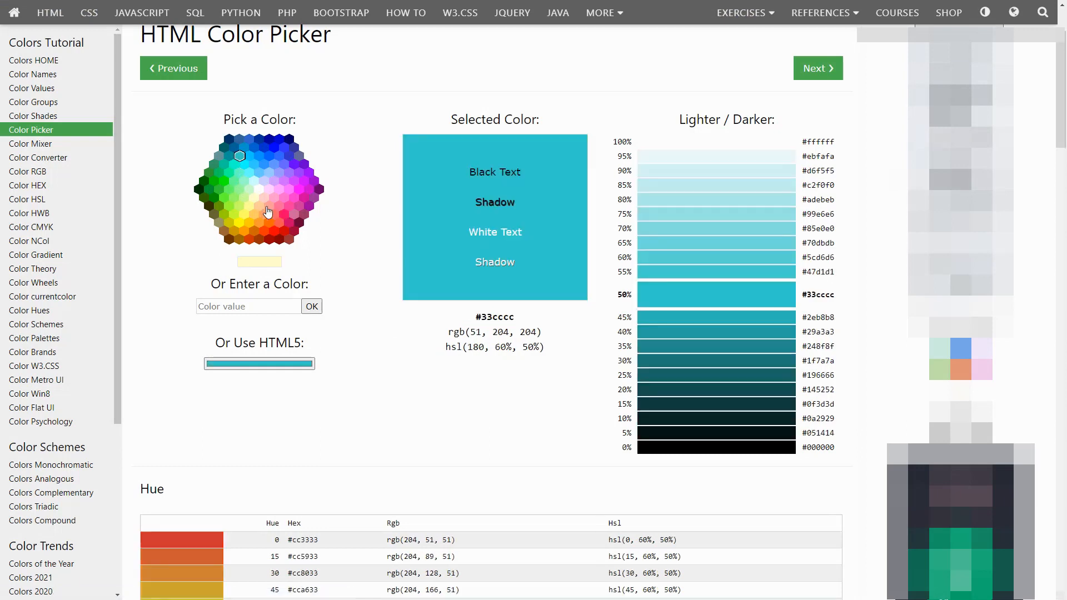
{"action": "left_click", "coordinate": [284, 213]}
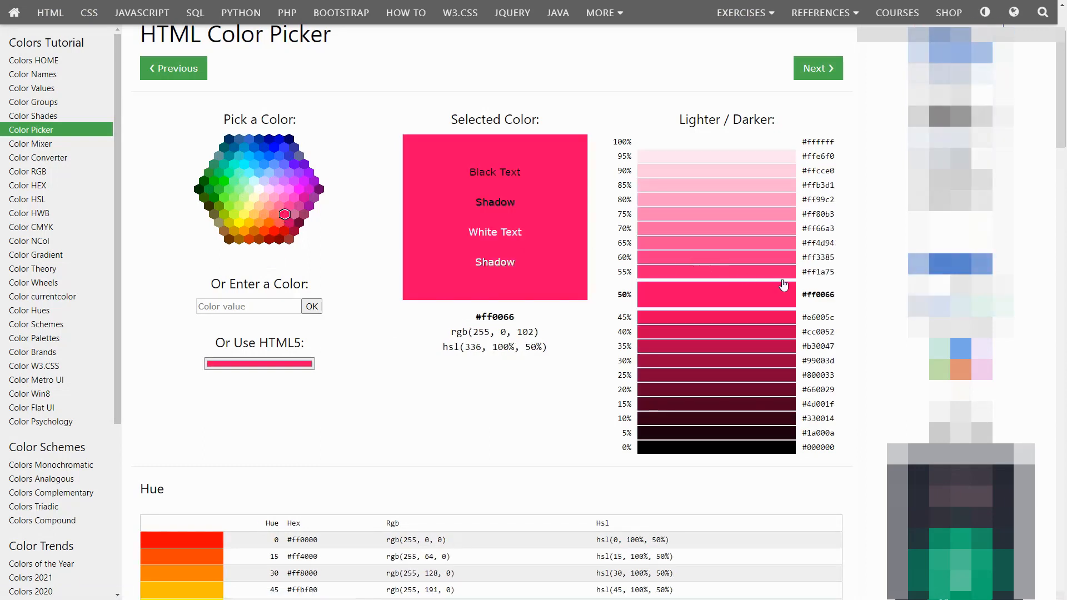
{"action": "mouse_move", "coordinate": [805, 291]}
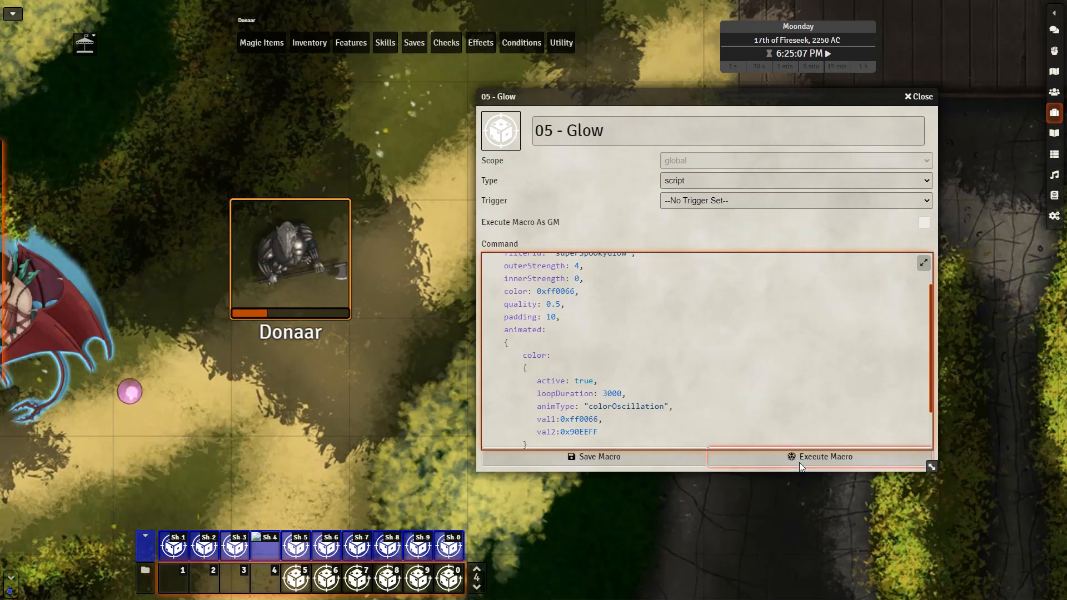
Execute the 05 - Glow macro repeatedly on Donaar to watch the pink-blue glow cycle
{"action": "left_click", "coordinate": [824, 457]}
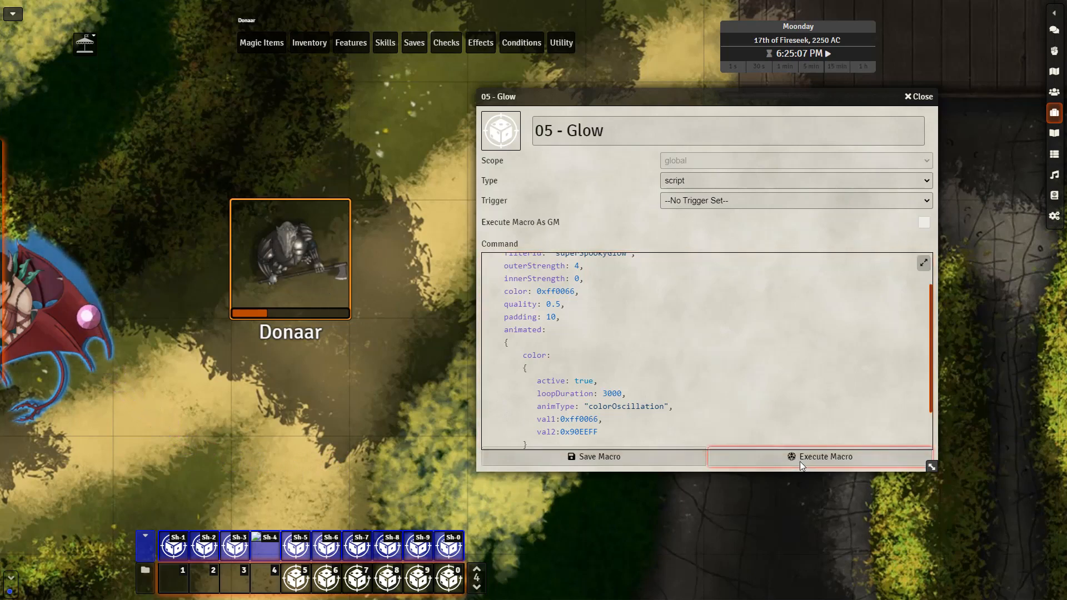
{"action": "left_click", "coordinate": [819, 457]}
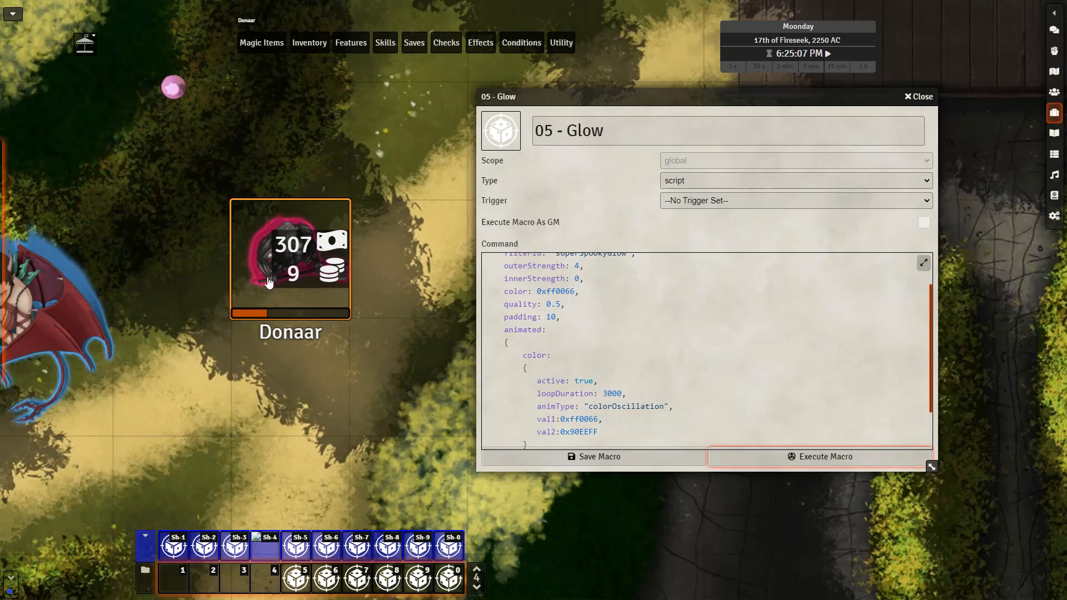
{"action": "left_click", "coordinate": [819, 457]}
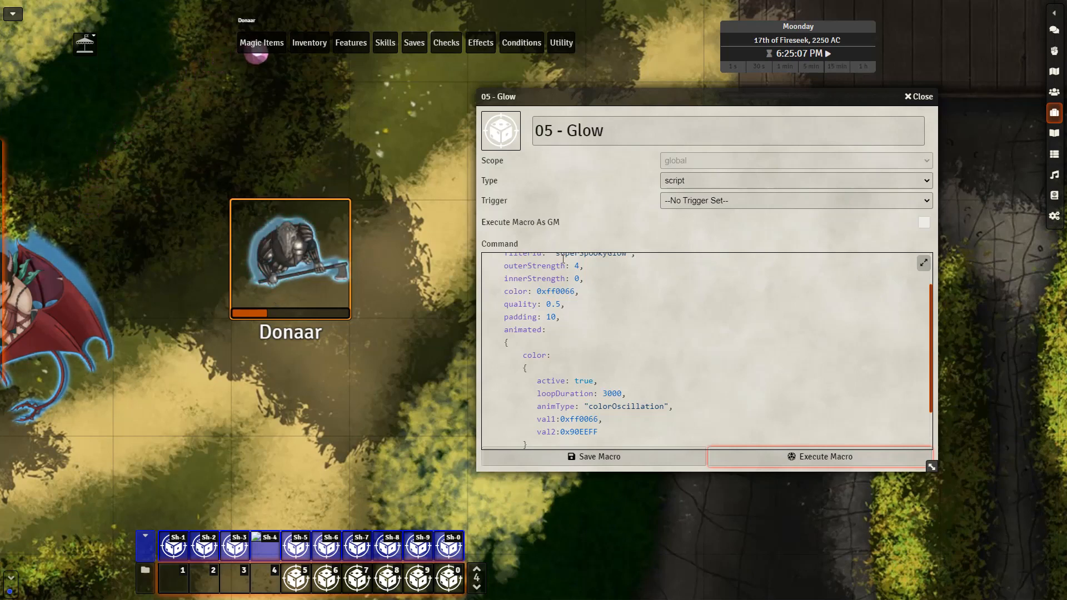
{"action": "left_click", "coordinate": [818, 457]}
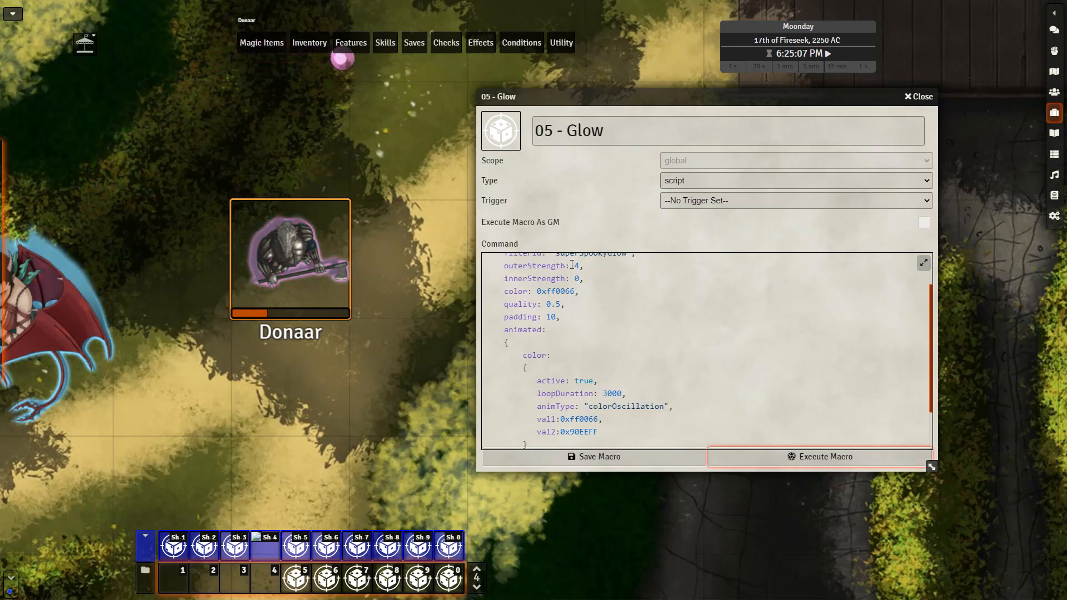
{"action": "left_click", "coordinate": [819, 457]}
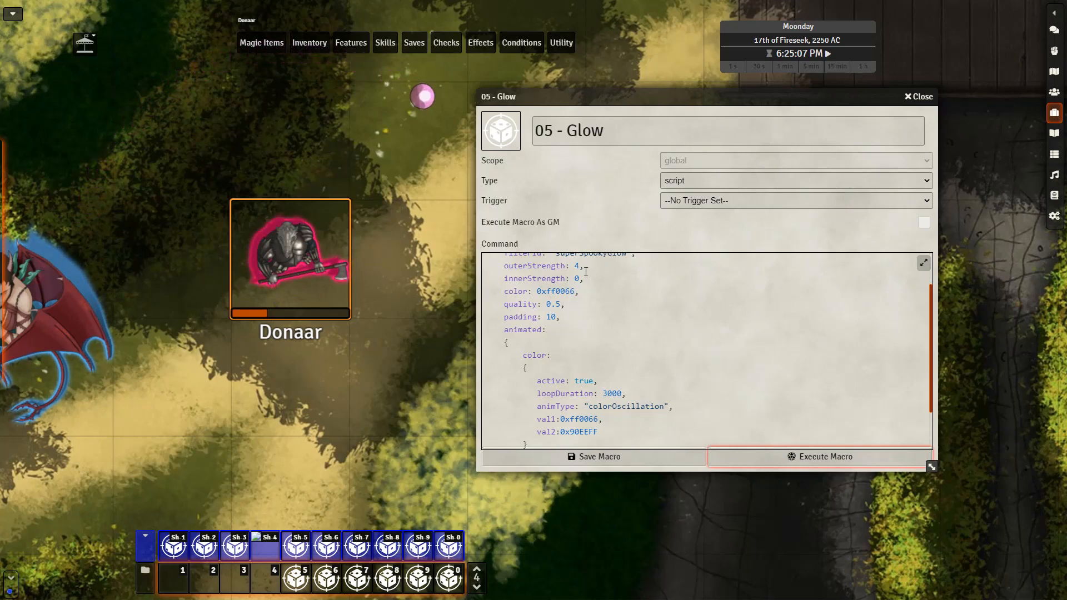
{"action": "left_click", "coordinate": [819, 456]}
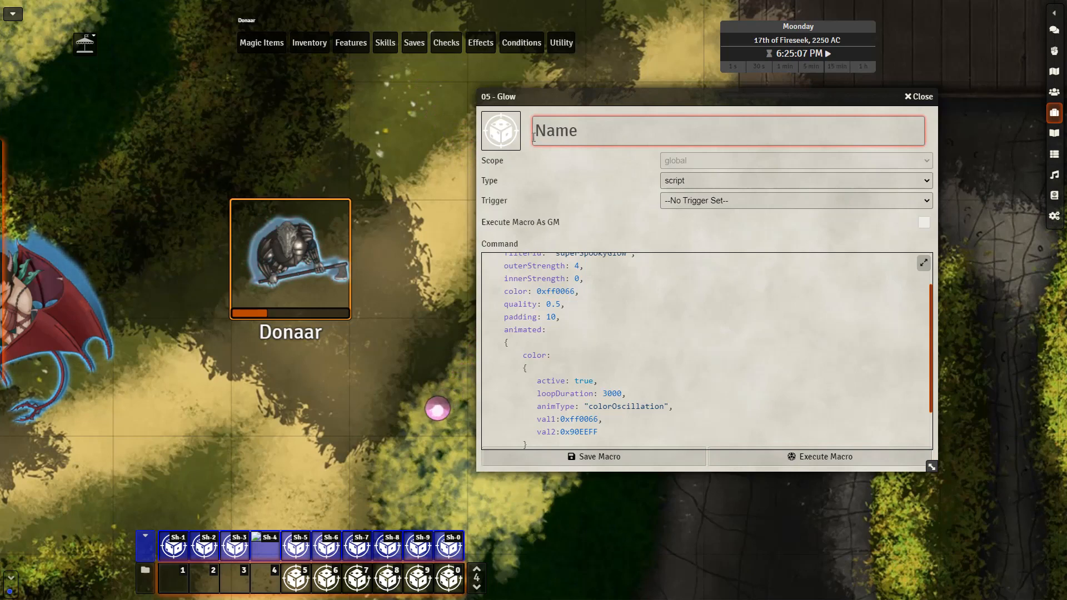
Rename the macro ColorPinkShift, replace FunnyGlow with ColorPinkShift in addPreset, and execute it
{"action": "type", "text": "ColorPi"}
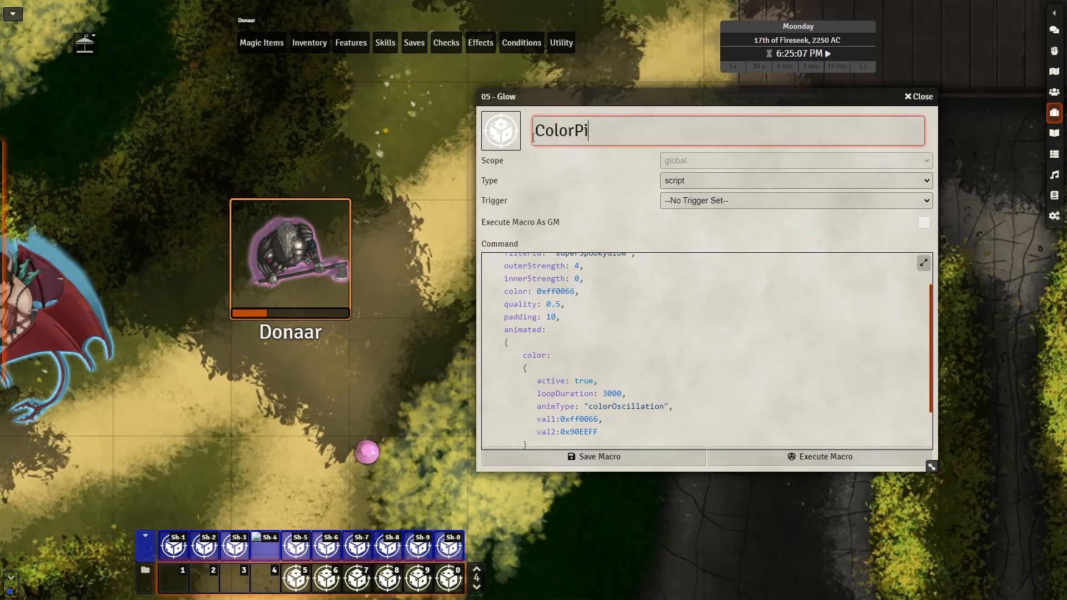
{"action": "type", "text": "nkShift"}
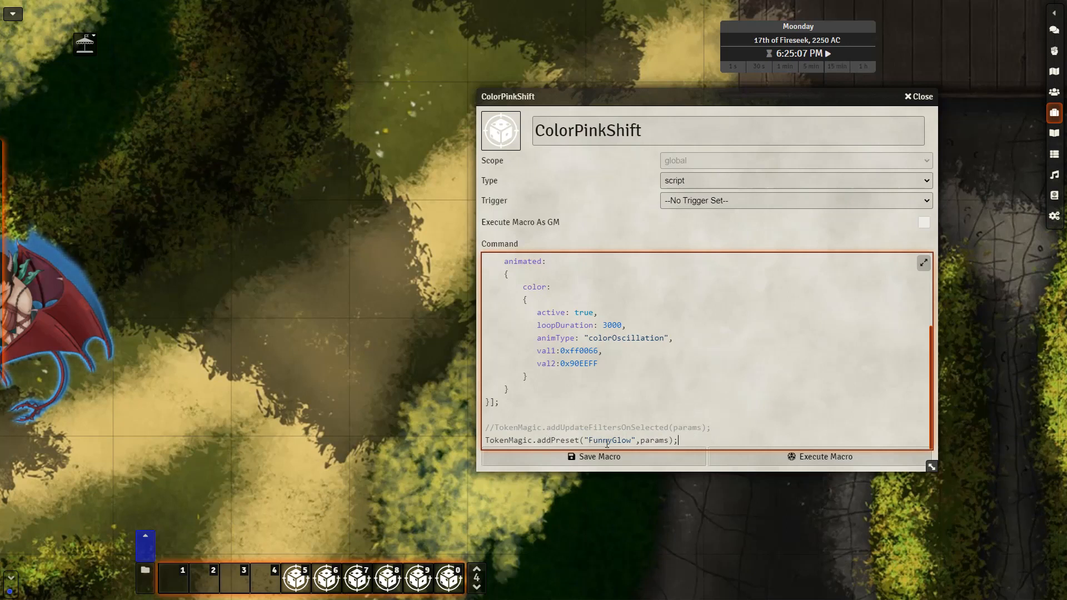
{"action": "mouse_move", "coordinate": [543, 246]}
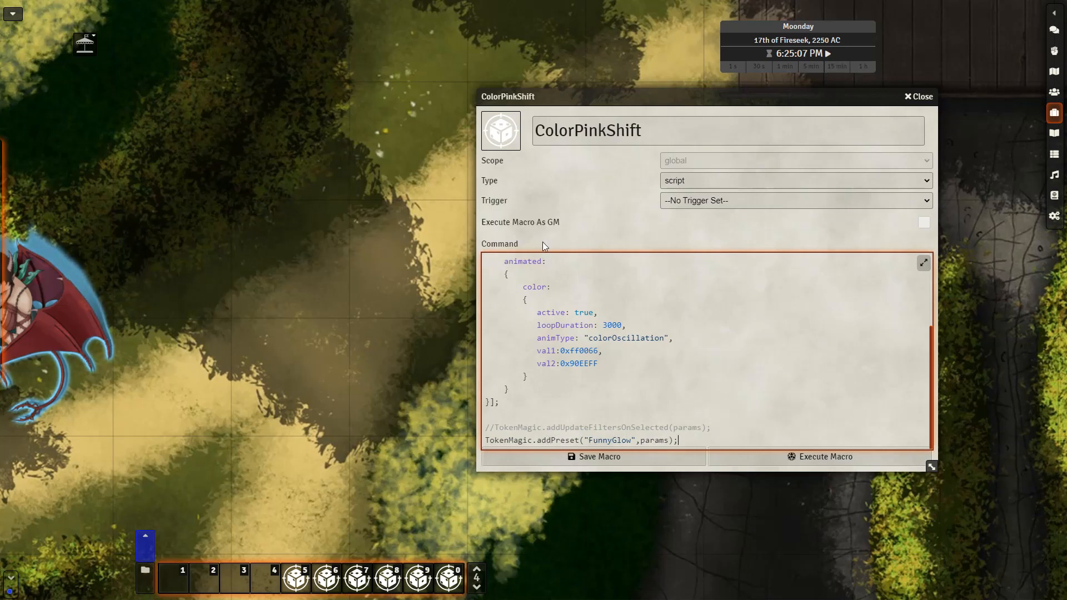
{"action": "triple_click", "coordinate": [588, 131]}
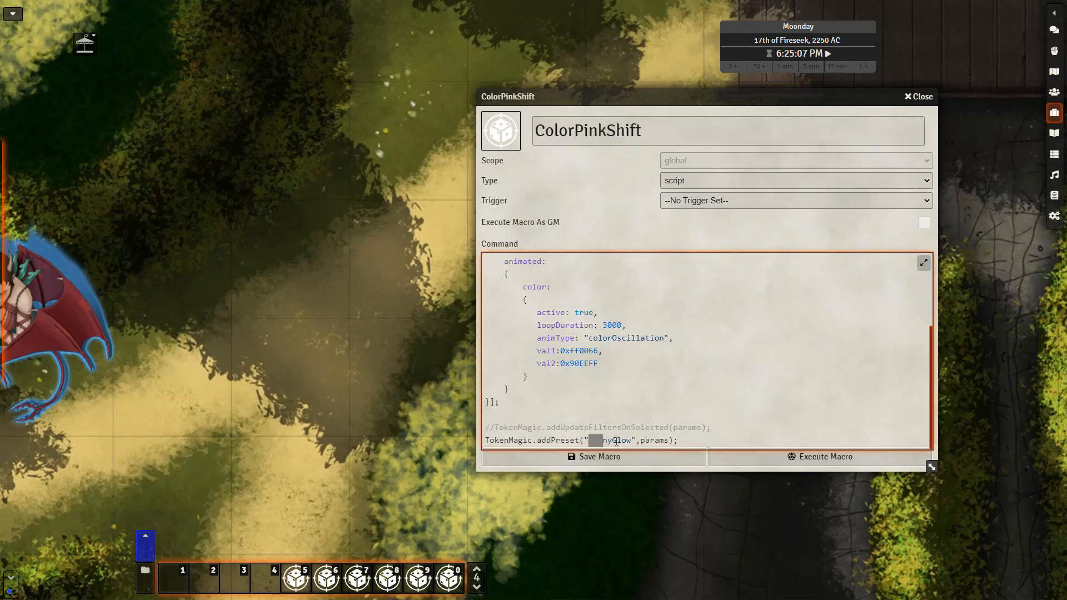
{"action": "type", "text": "ColorPinkShift"}
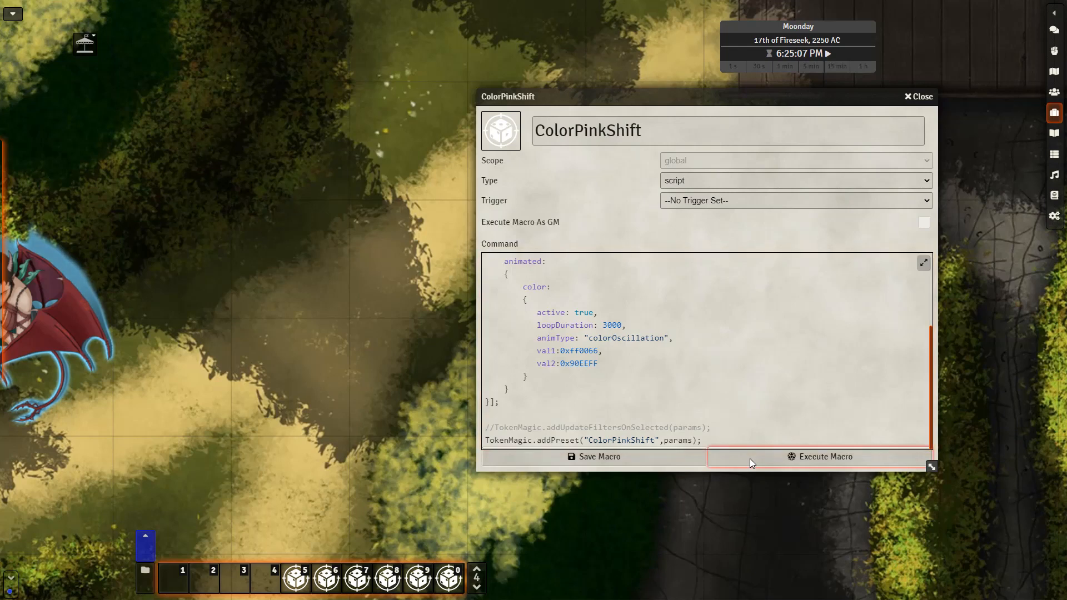
{"action": "left_click", "coordinate": [819, 456]}
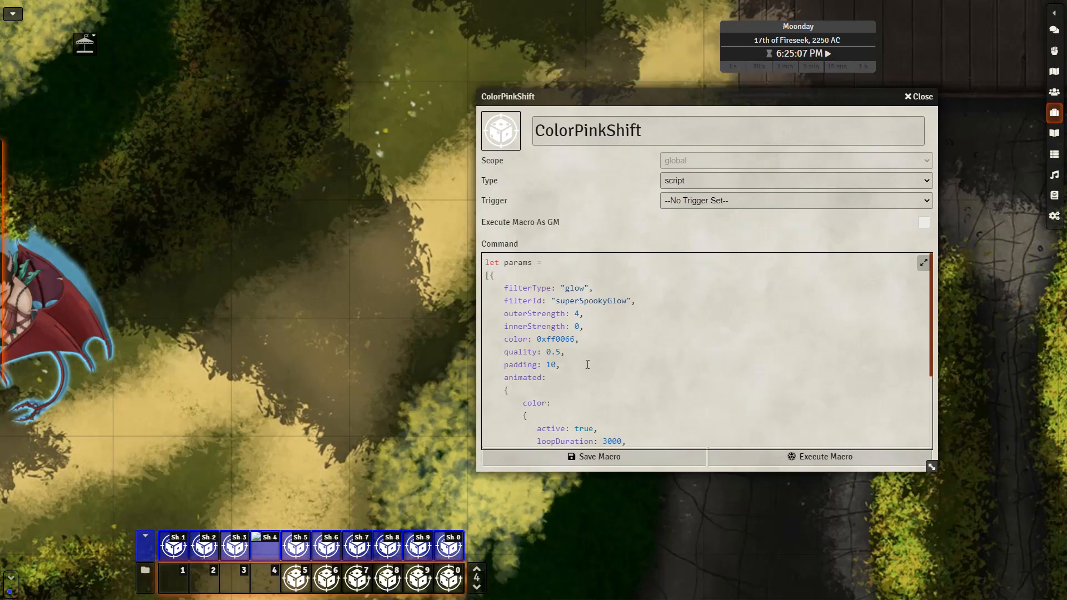
{"action": "scroll", "scroll_direction": "down", "scroll_amount": 3}
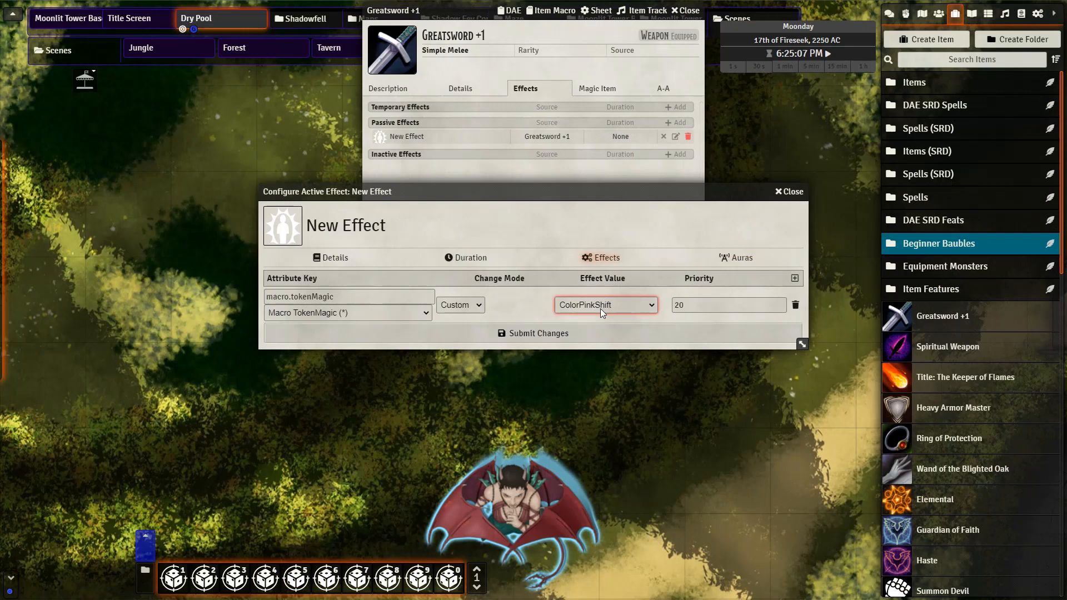
{"action": "mouse_move", "coordinate": [373, 321]}
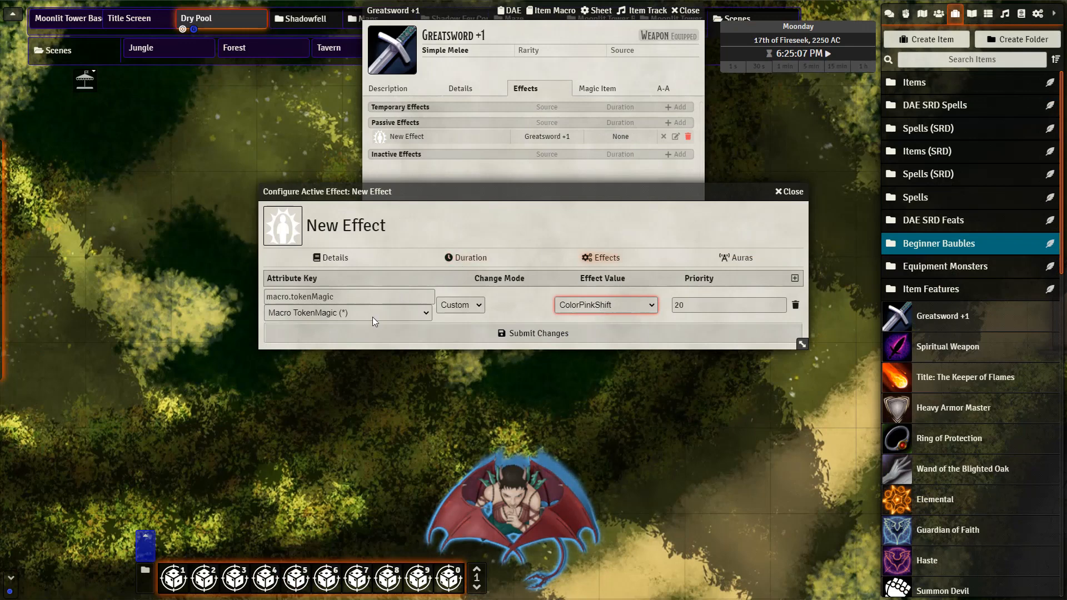
{"action": "mouse_move", "coordinate": [546, 296]}
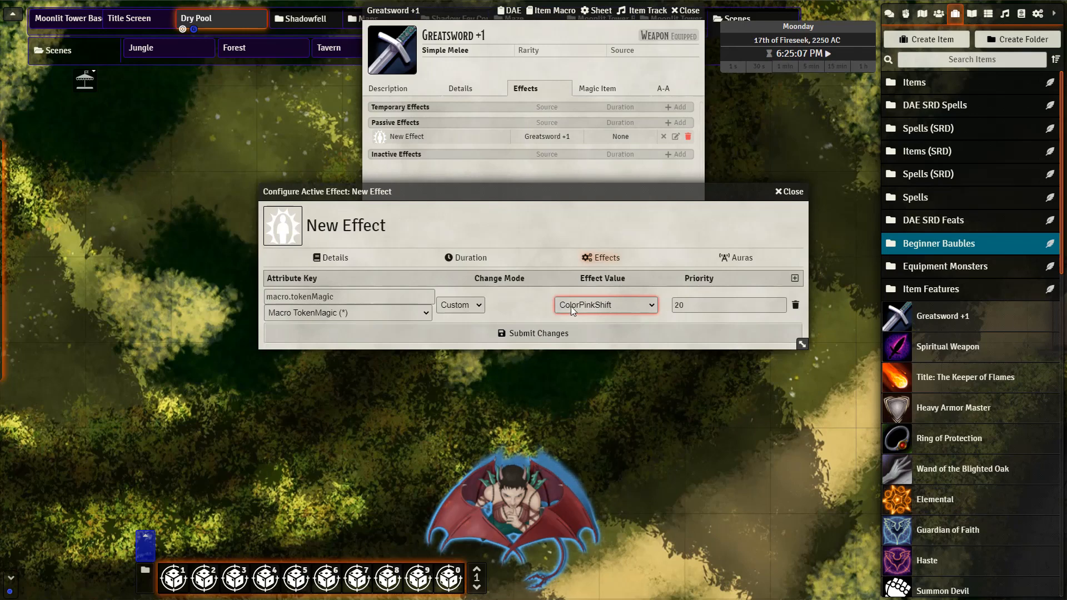
Choose ColorPinkShift from the active effect's TokenMagic preset list
{"action": "left_click", "coordinate": [513, 507]}
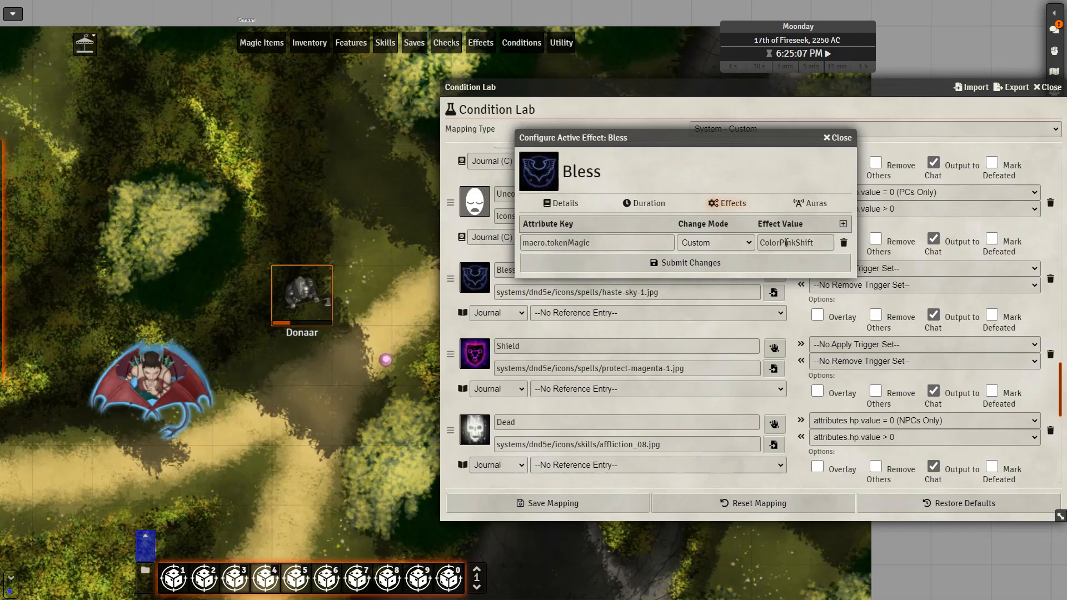
{"action": "mouse_move", "coordinate": [297, 310]}
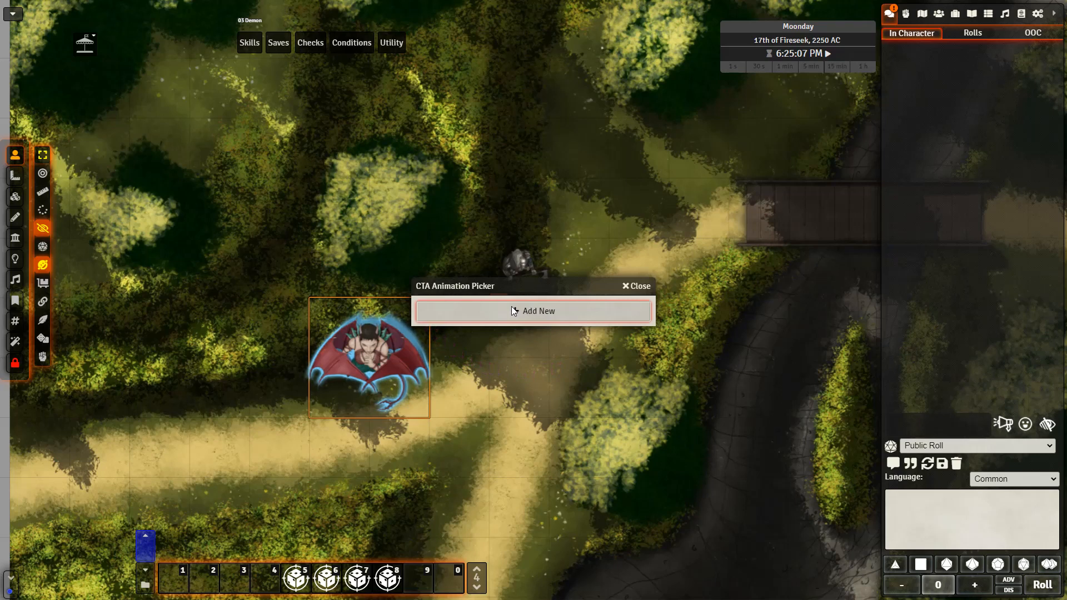
Add a new demon-token animation using a circle webm from the OutPulse Circle library
{"action": "left_click", "coordinate": [534, 312]}
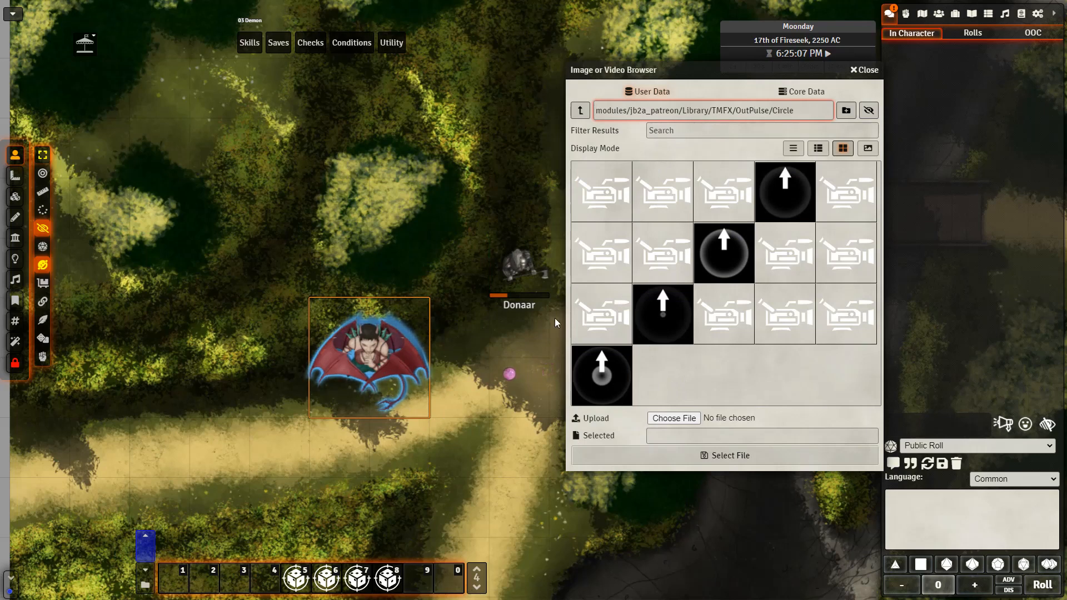
{"action": "left_click", "coordinate": [601, 314]}
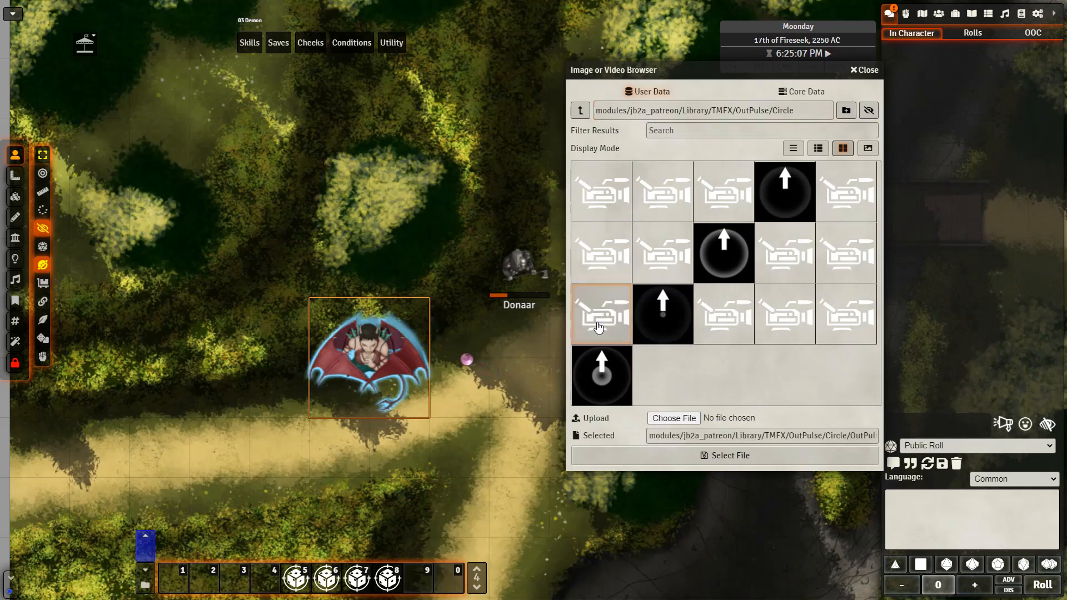
Confirm the animation file, name it AuraLight and make it a static image
{"action": "left_click", "coordinate": [725, 455]}
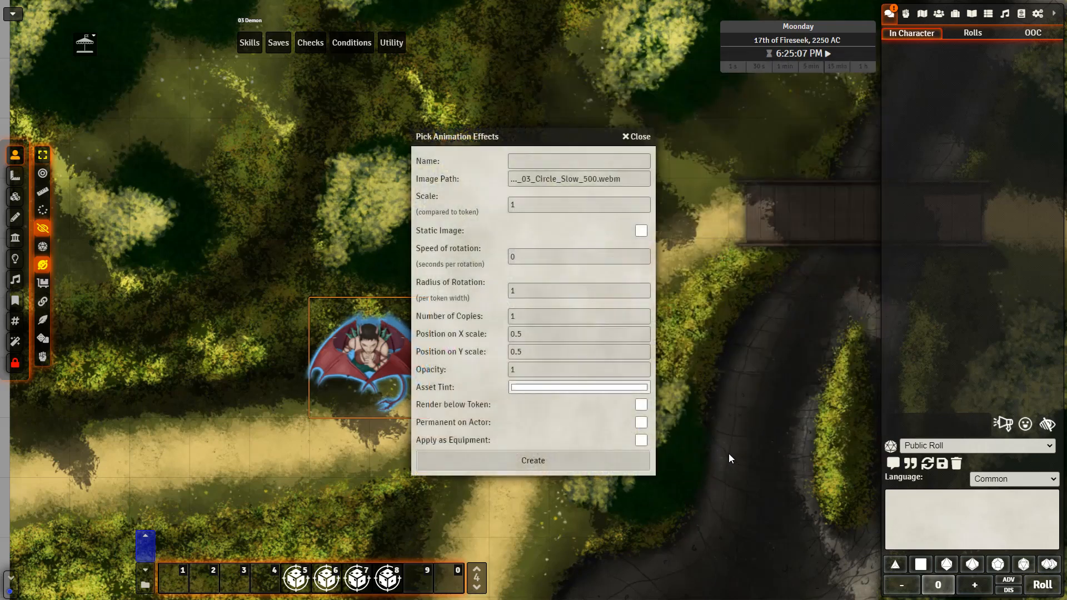
{"action": "left_click", "coordinate": [578, 161]}
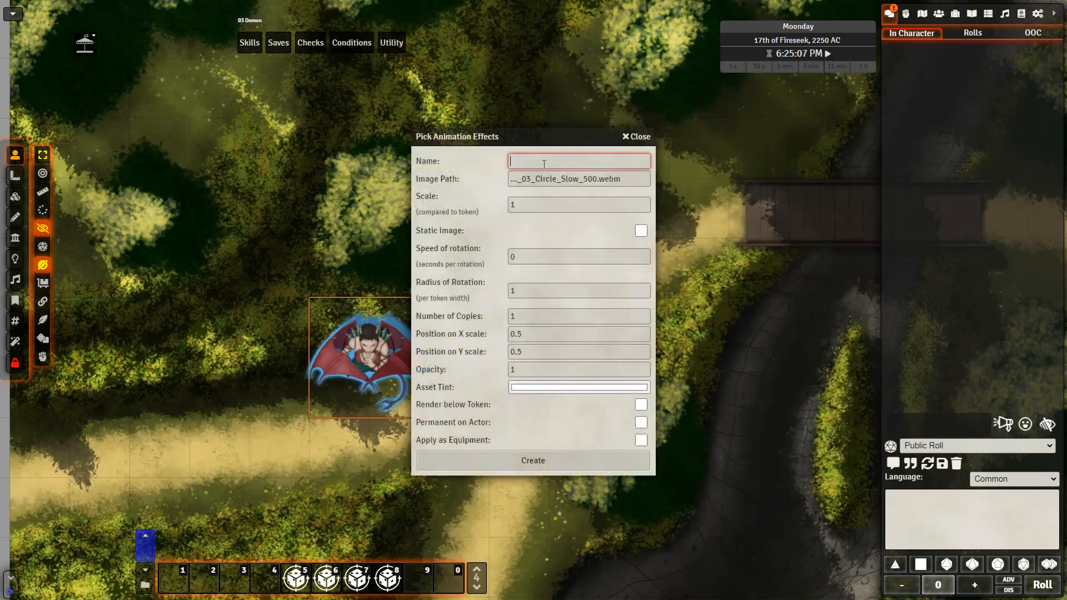
{"action": "type", "text": "Aur"}
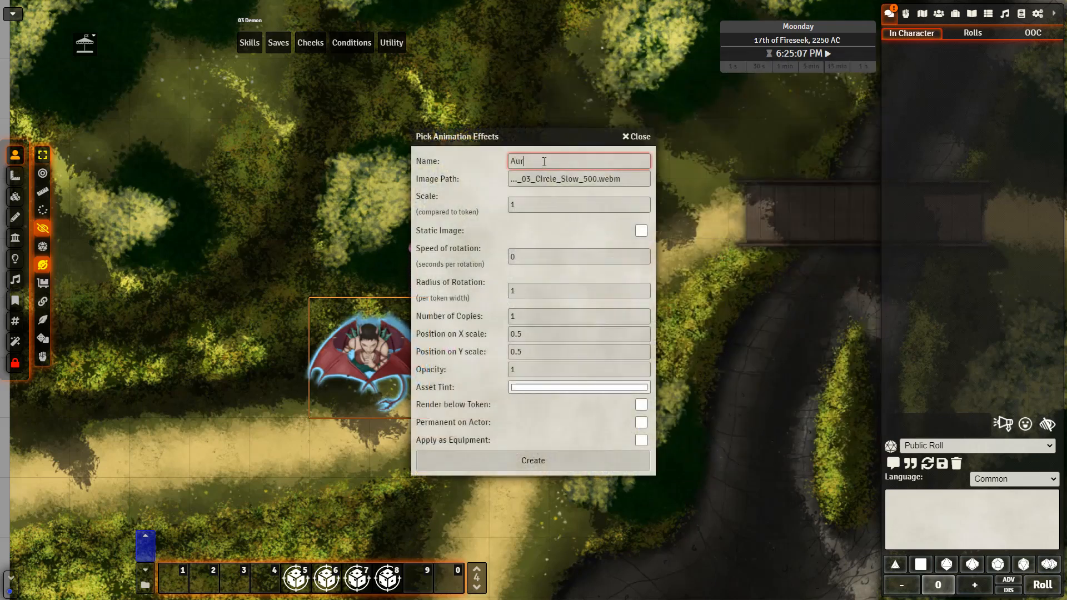
{"action": "type", "text": "al"}
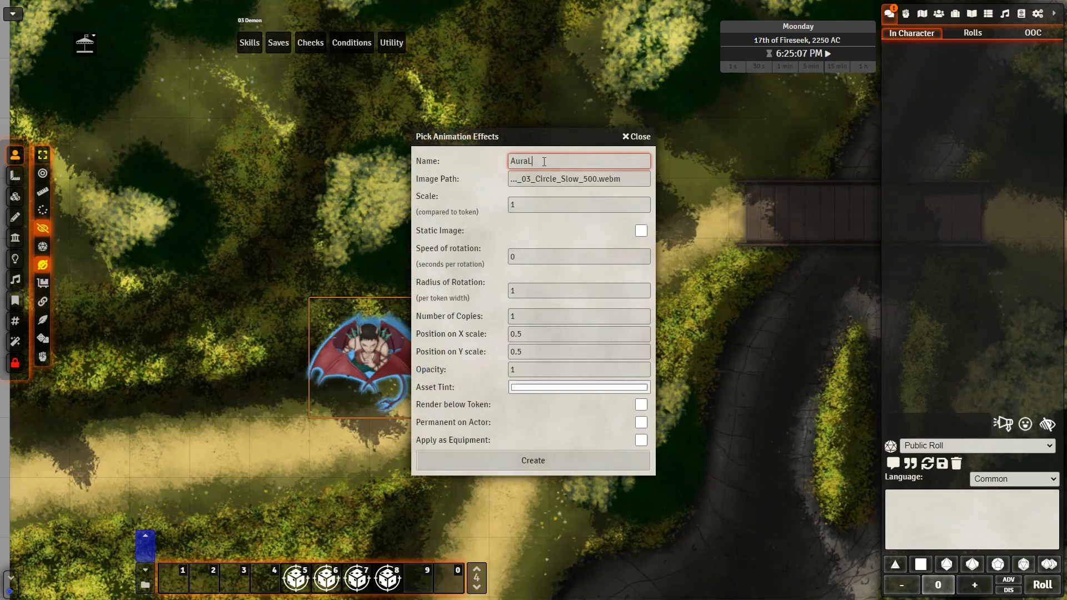
{"action": "type", "text": "Light"}
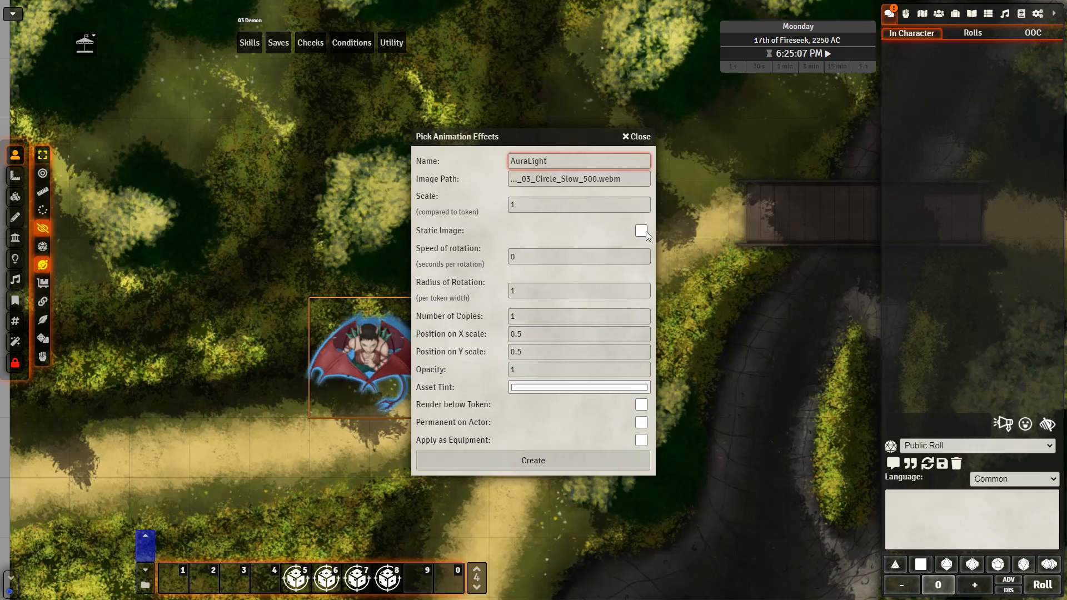
{"action": "left_click", "coordinate": [640, 231]}
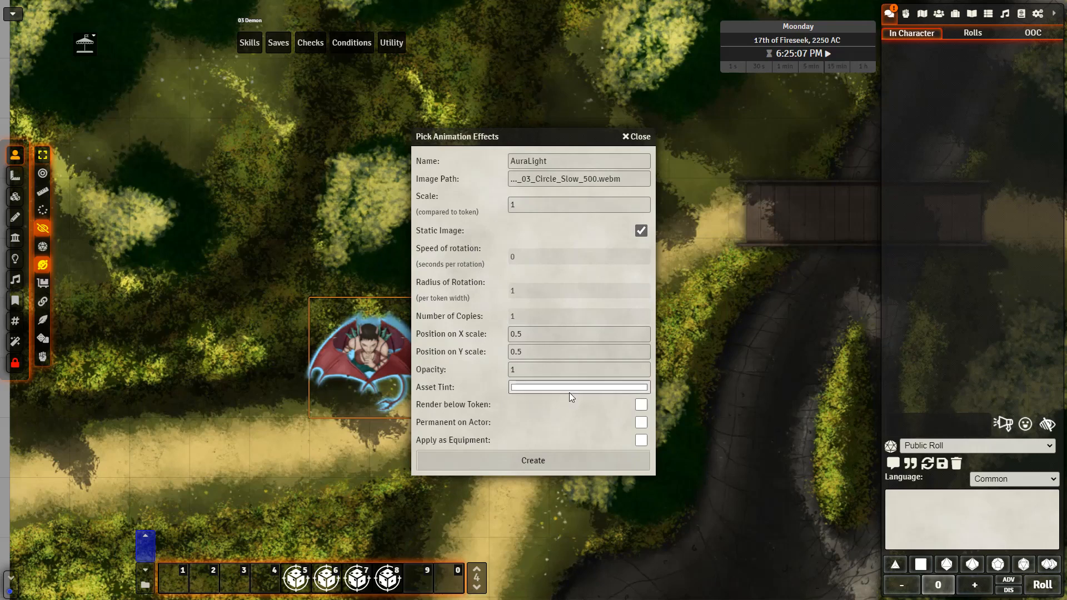
Give AuraLight a cyan tint and scale 3, below the token and permanent, then create it
{"action": "left_click", "coordinate": [578, 387]}
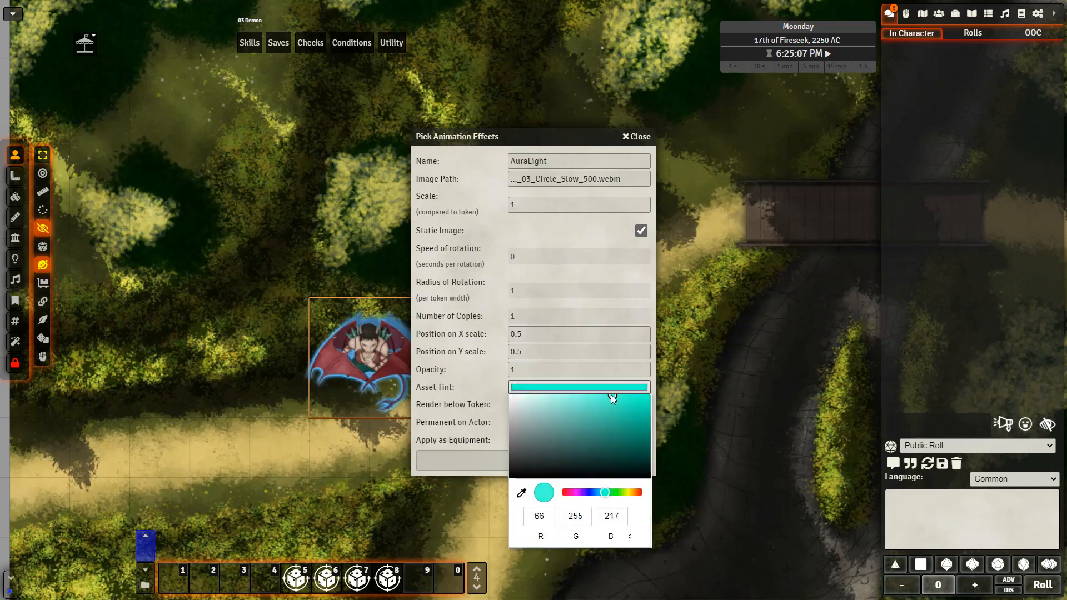
{"action": "left_click", "coordinate": [579, 386]}
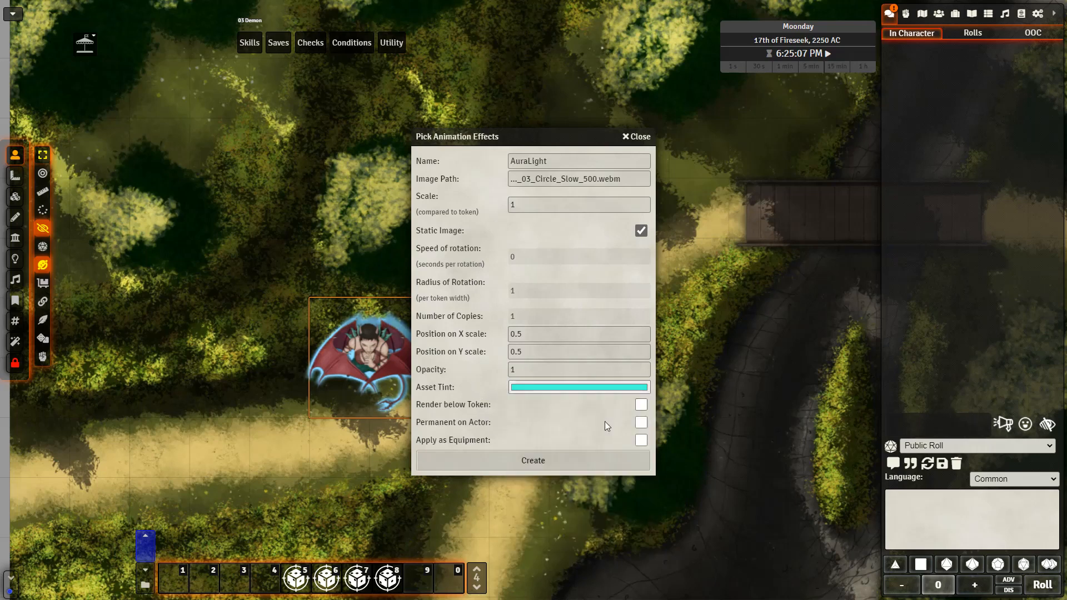
{"action": "left_click", "coordinate": [640, 404]}
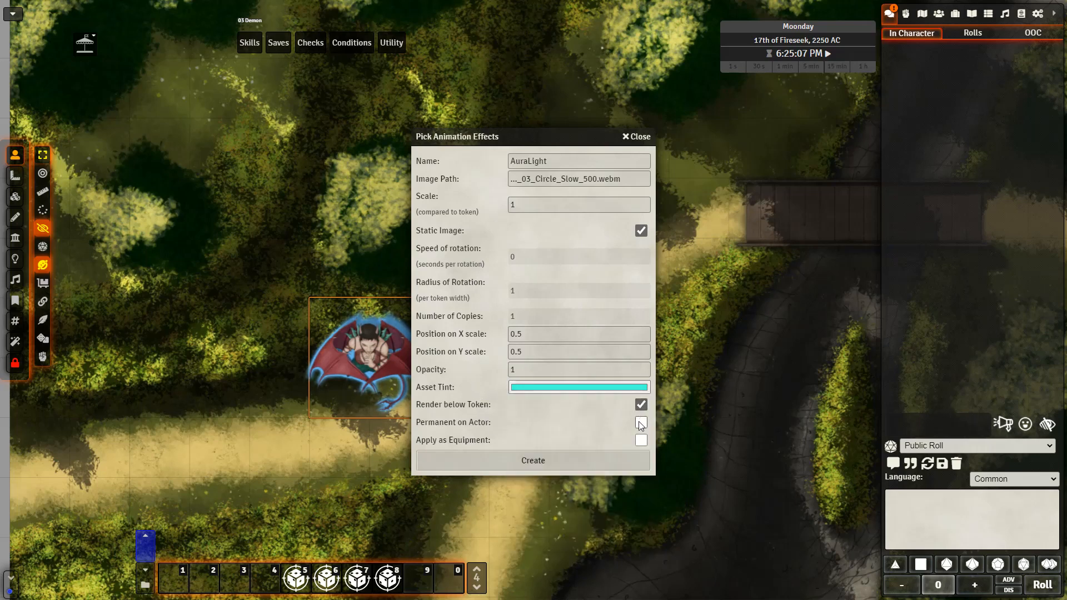
{"action": "left_click", "coordinate": [640, 421]}
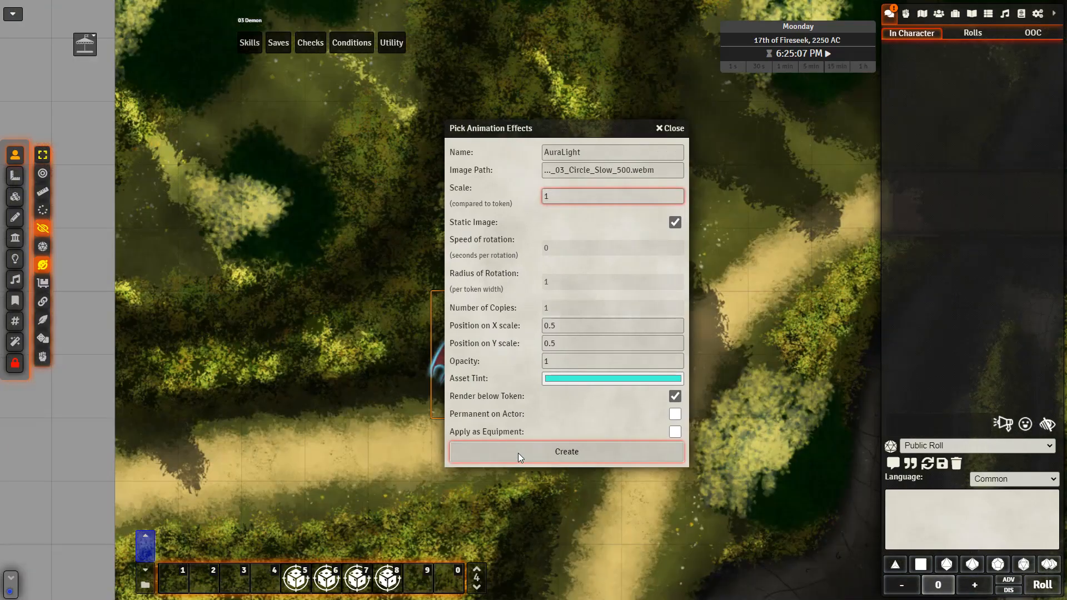
{"action": "left_click", "coordinate": [611, 196]}
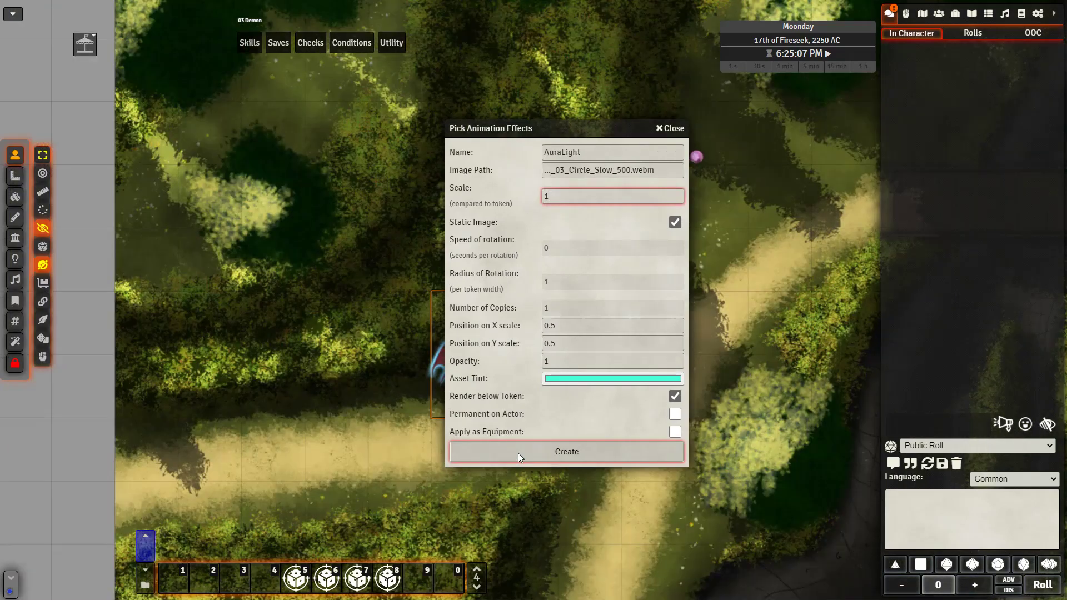
{"action": "type", "text": "3"}
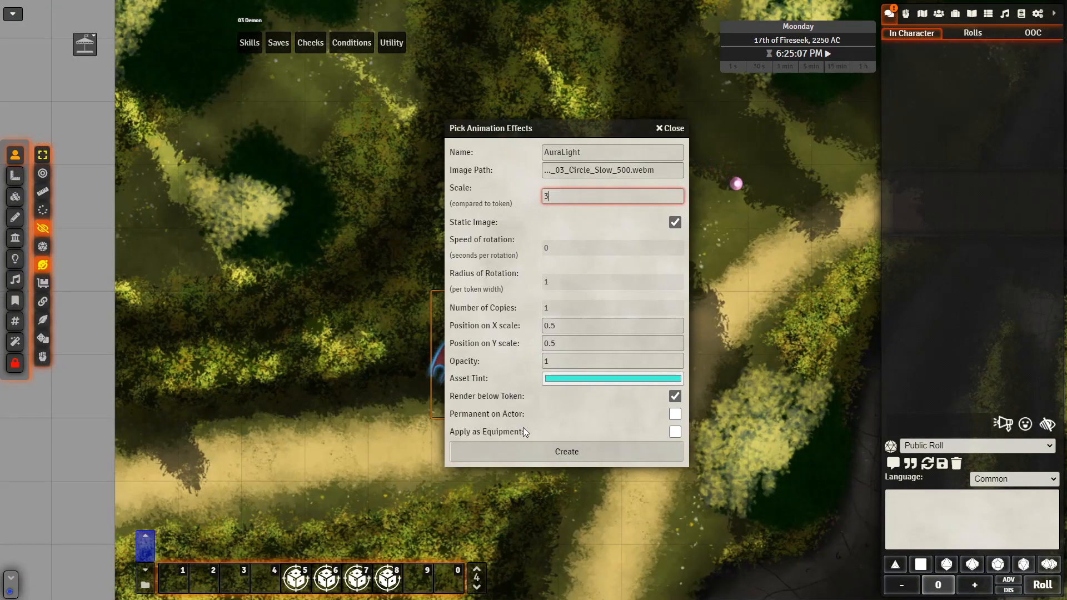
{"action": "left_click", "coordinate": [674, 413]}
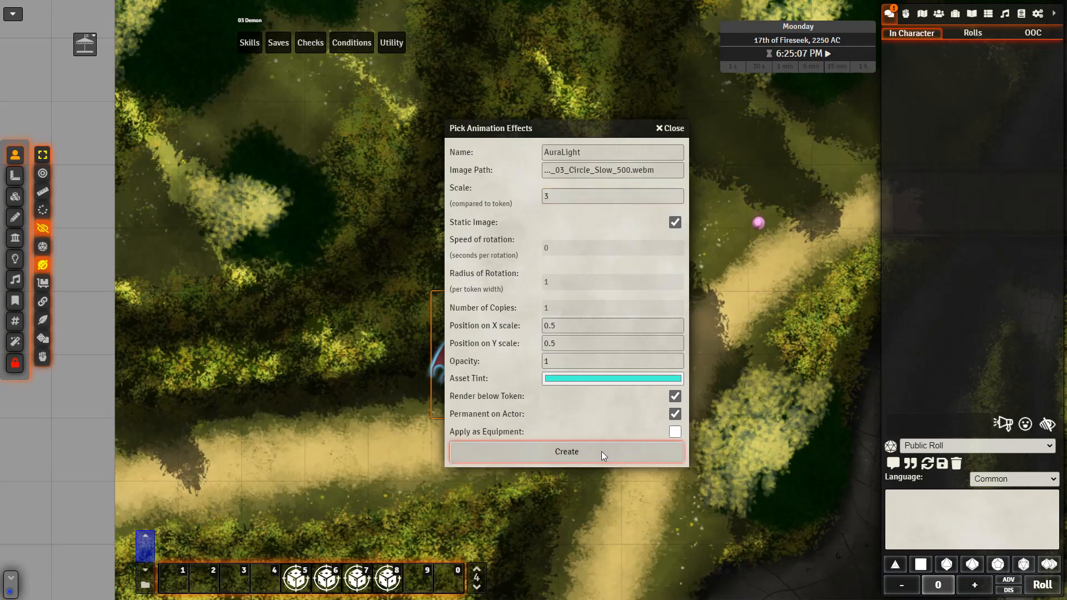
{"action": "left_click", "coordinate": [566, 451]}
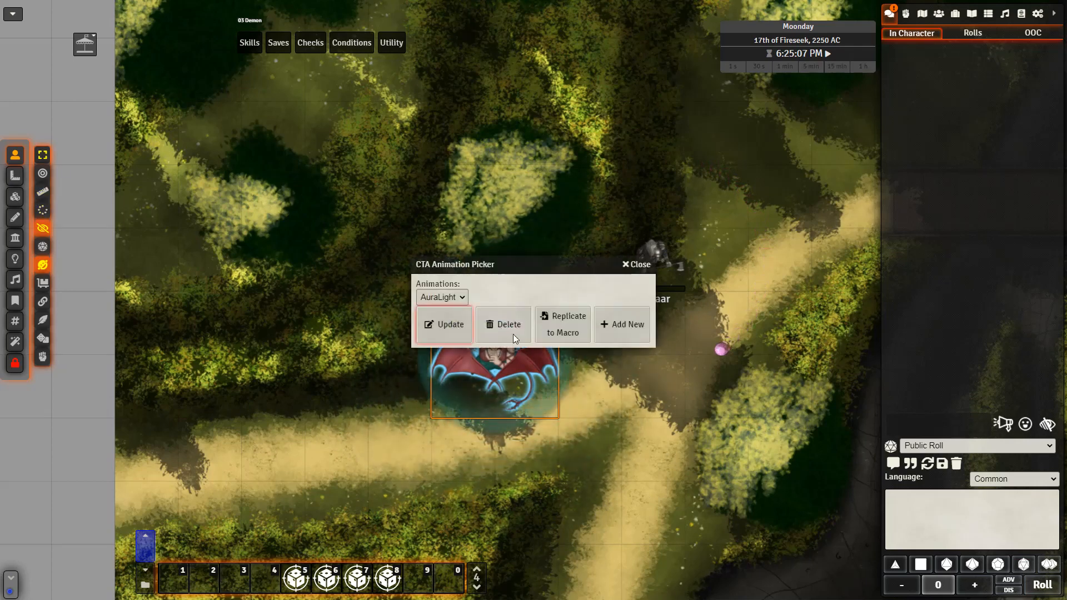
Select AuraLight in the CTA Animation Picker and open its settings for updating
{"action": "left_click", "coordinate": [503, 324]}
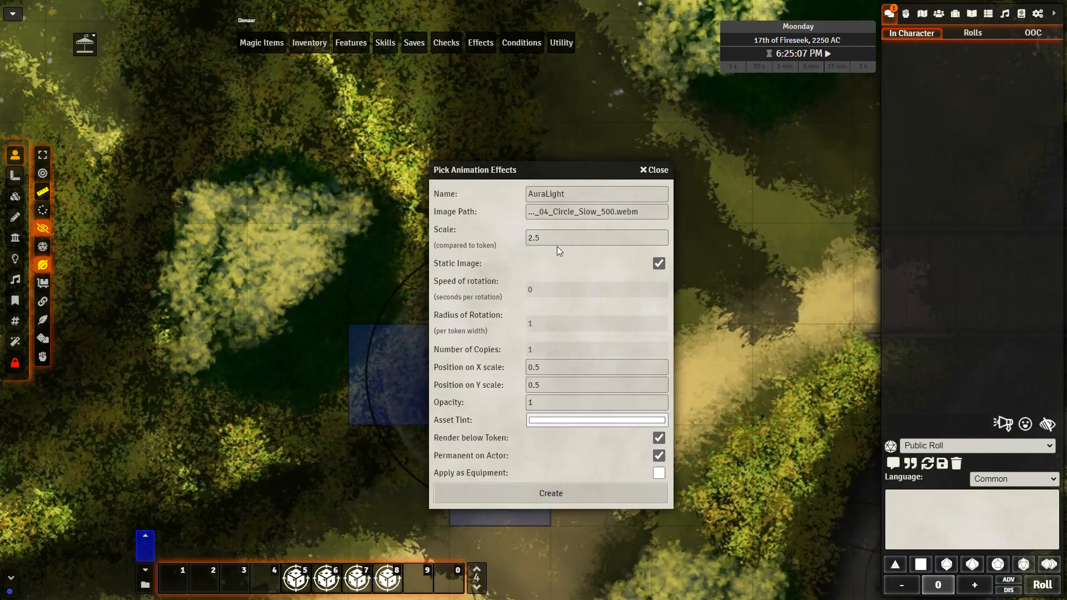
{"action": "left_click", "coordinate": [551, 494]}
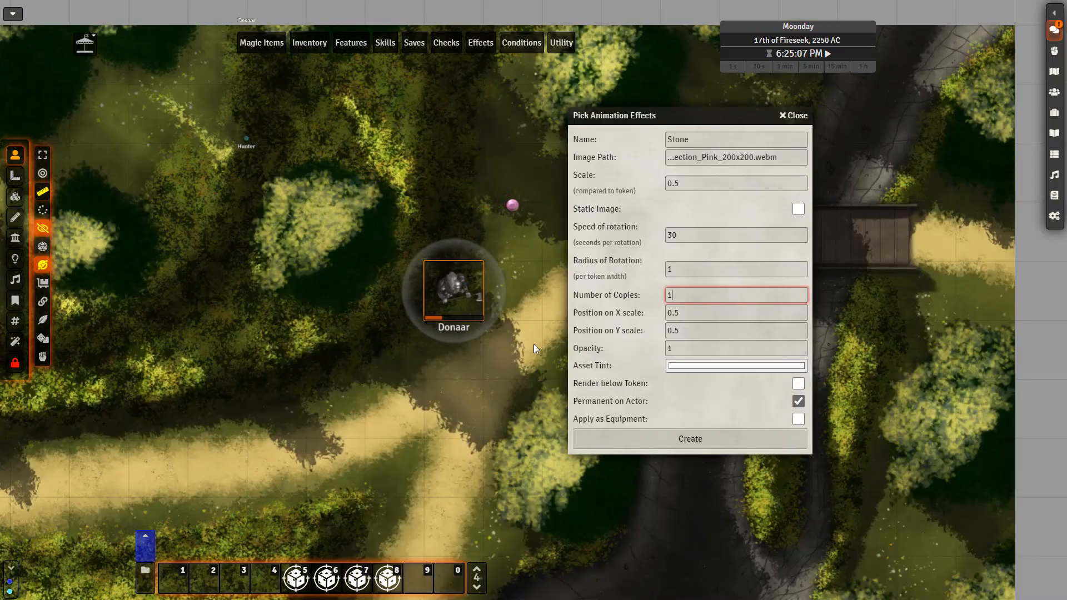
{"action": "mouse_move", "coordinate": [521, 222]}
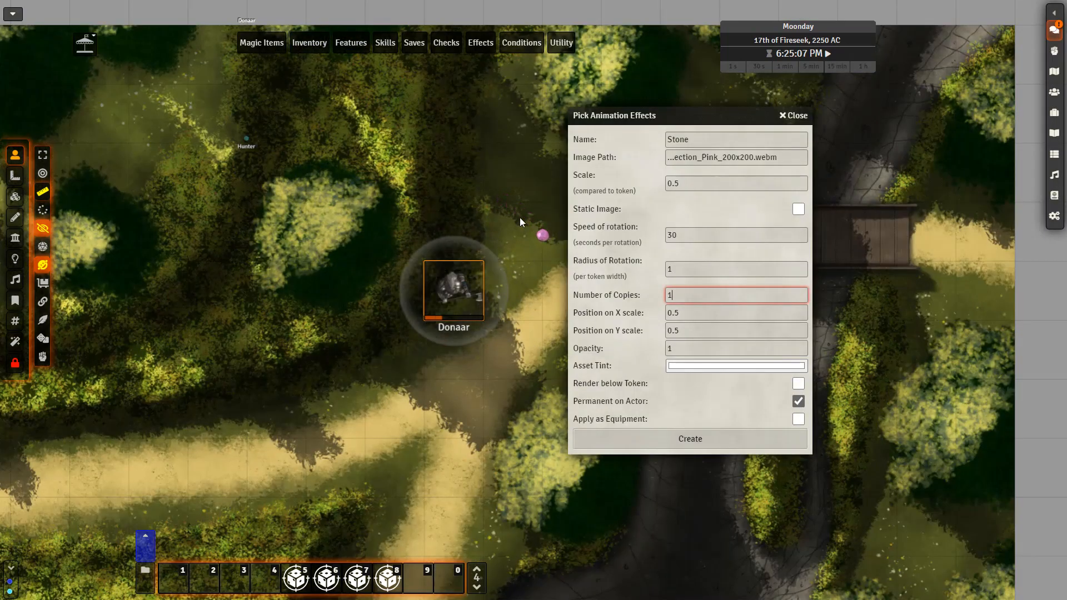
{"action": "mouse_move", "coordinate": [557, 247]}
{"action": "type", "text": "3"}
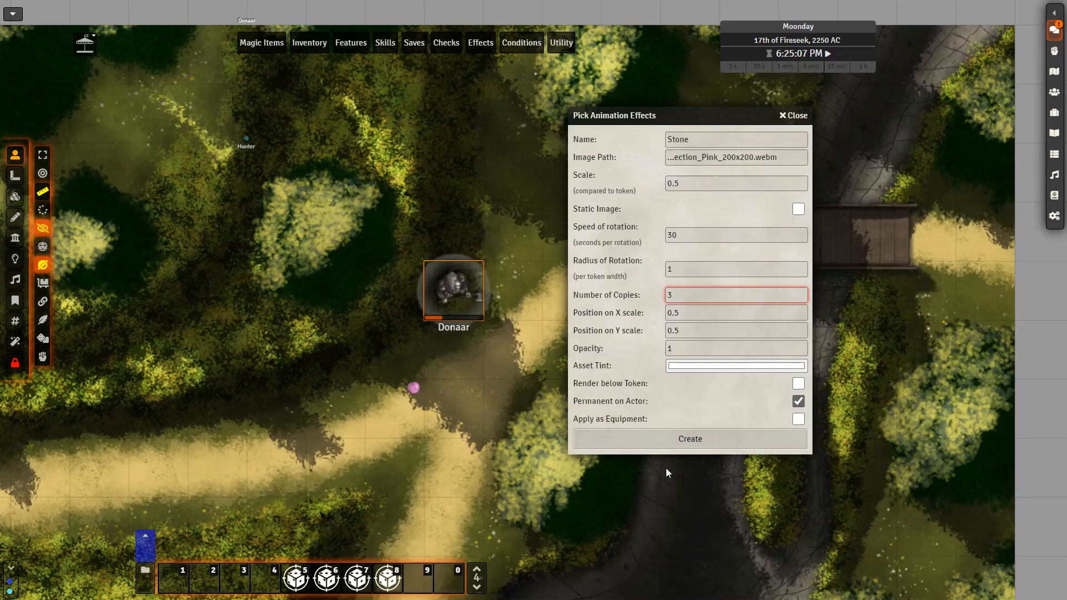
Create the pink Stone animation: scale 0.5, speed 30, three copies, permanent on actor
{"action": "left_click", "coordinate": [689, 438]}
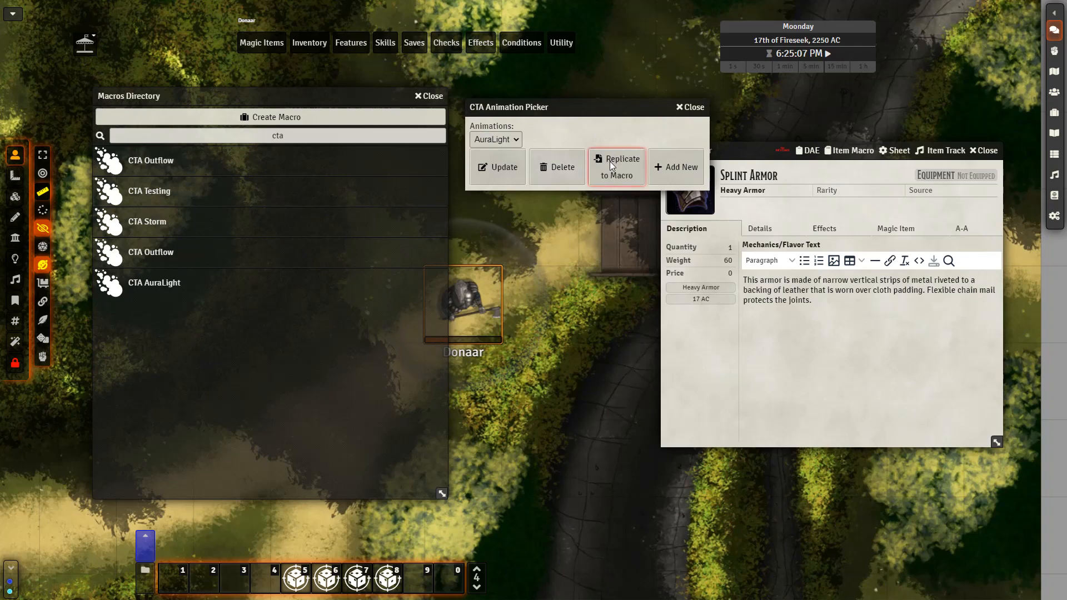
{"action": "mouse_move", "coordinate": [211, 277]}
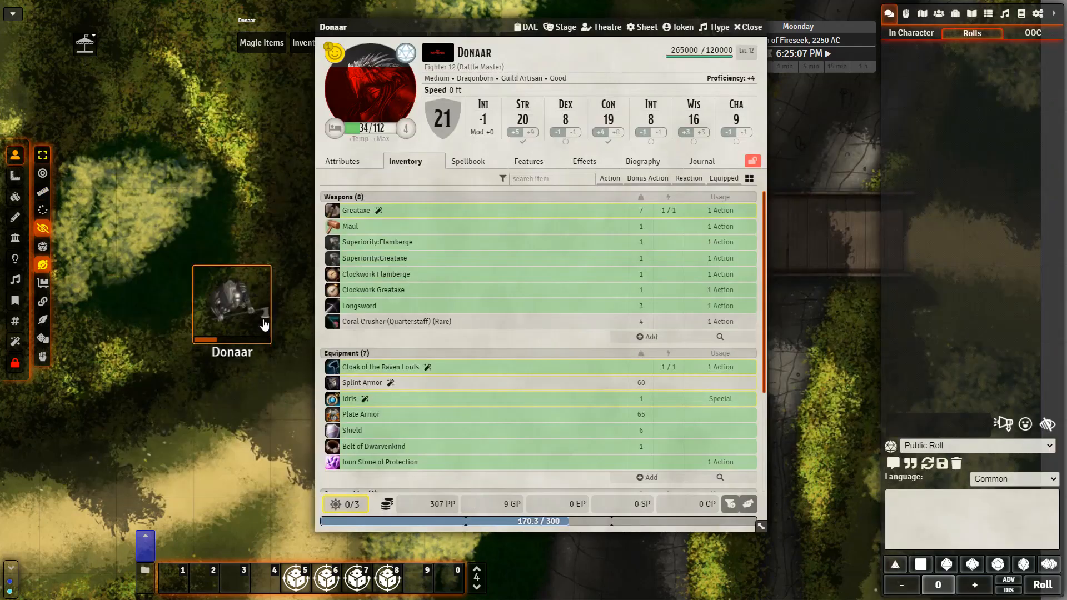
{"action": "mouse_move", "coordinate": [273, 309]}
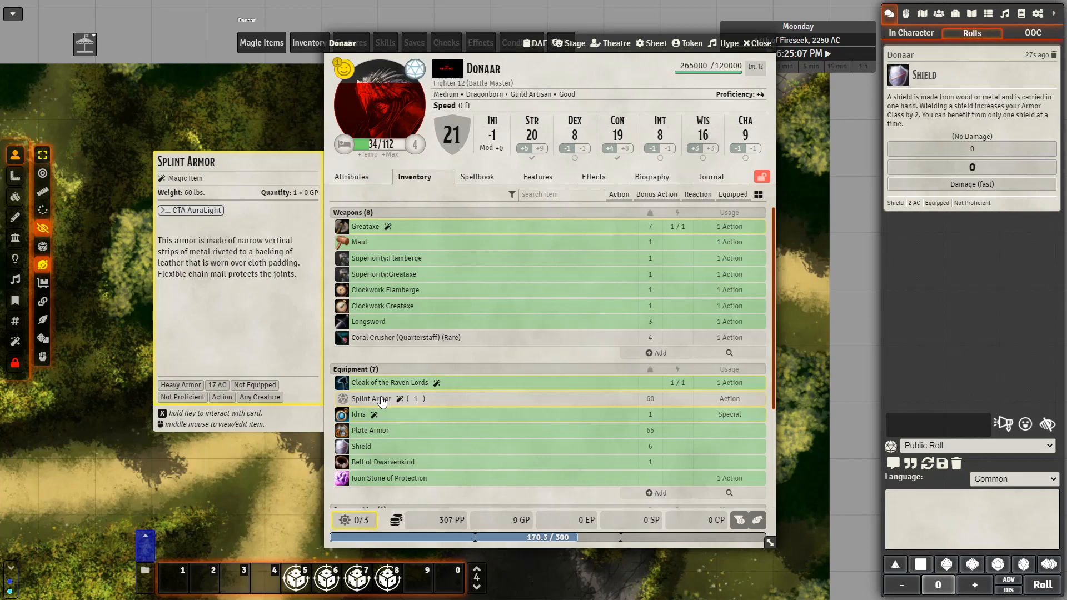
{"action": "mouse_move", "coordinate": [400, 399]}
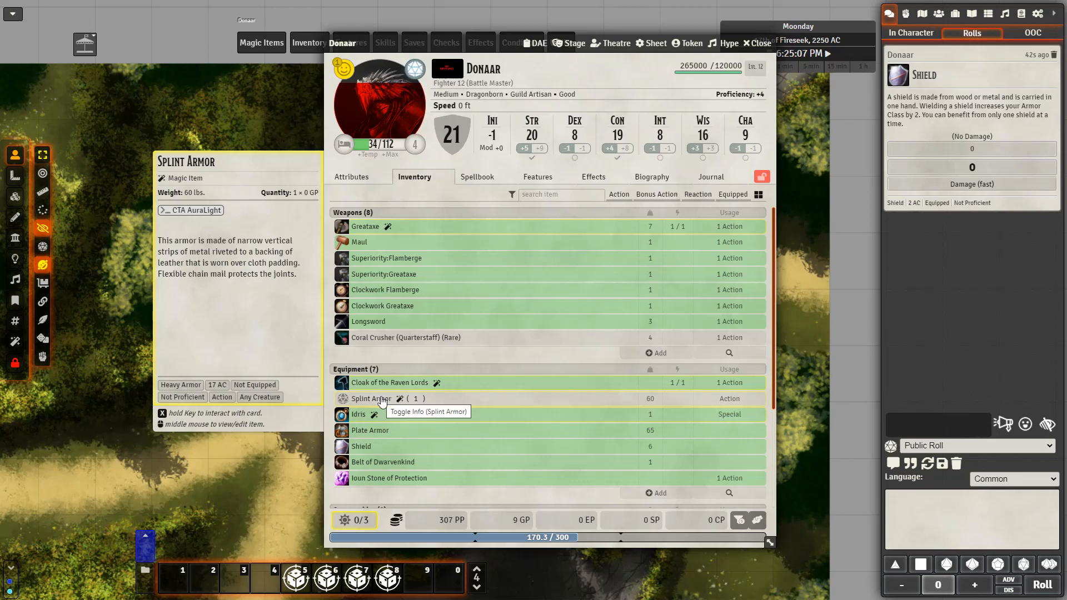
Enable the Shield item's Fog Cloud aura, use the Shield, and close Donaar's sheet
{"action": "right_click", "coordinate": [361, 446]}
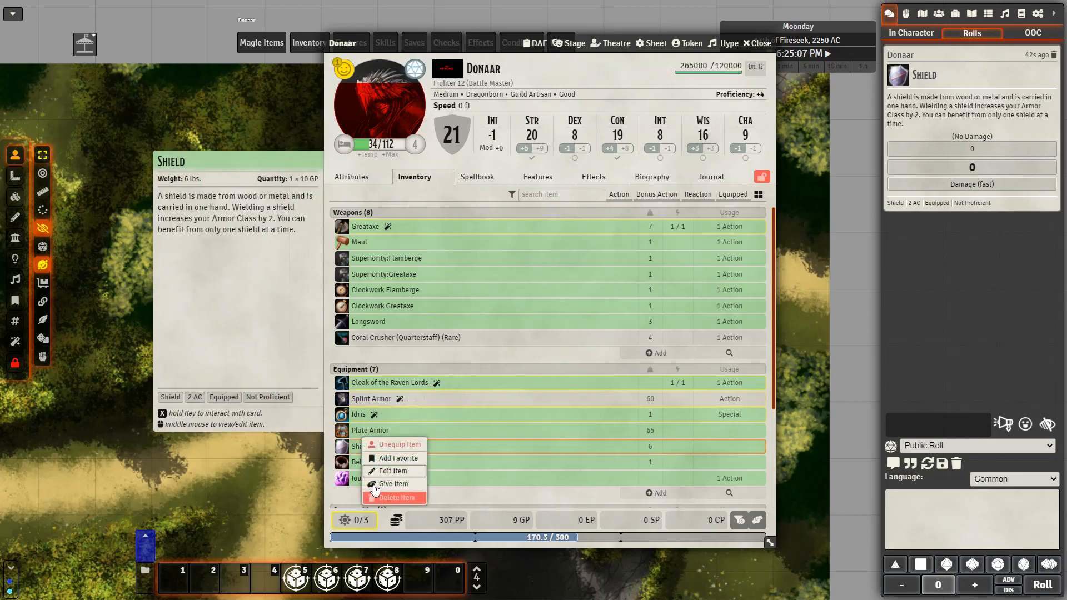
{"action": "left_click", "coordinate": [392, 470]}
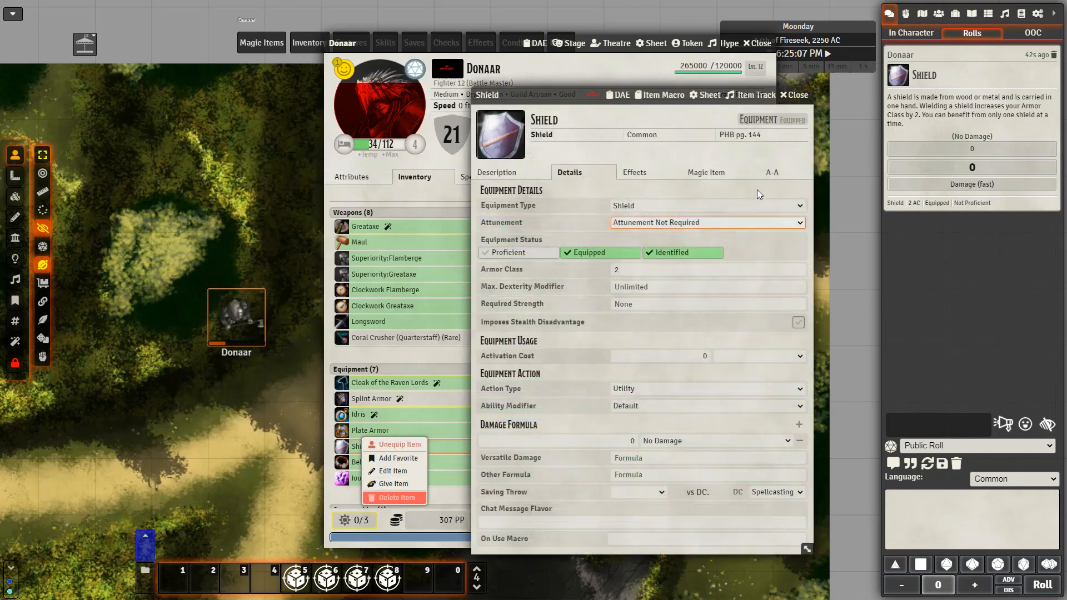
{"action": "left_click", "coordinate": [772, 172]}
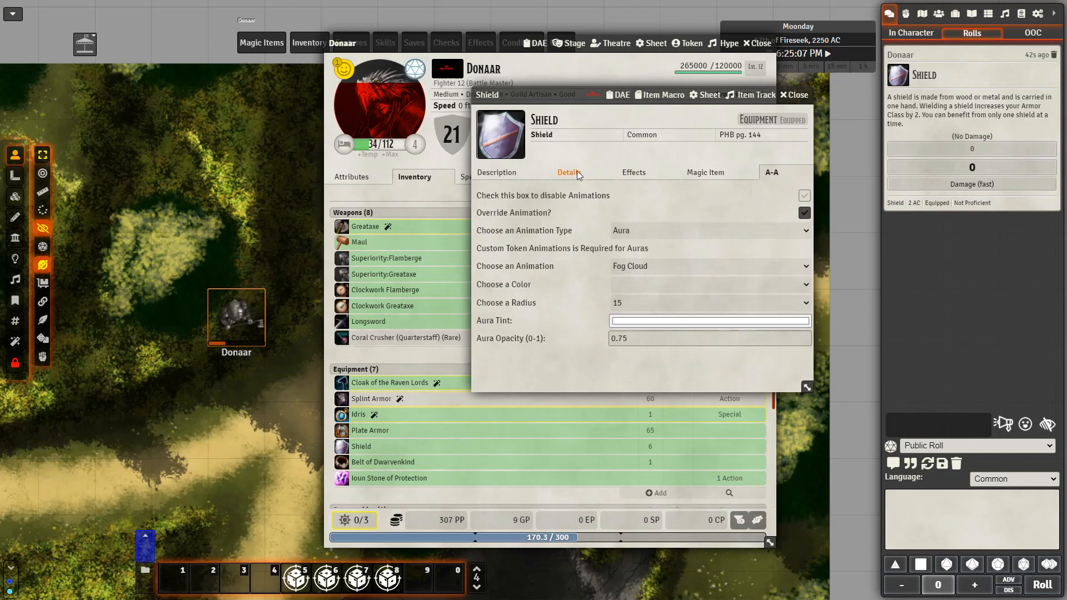
{"action": "left_click", "coordinate": [569, 173]}
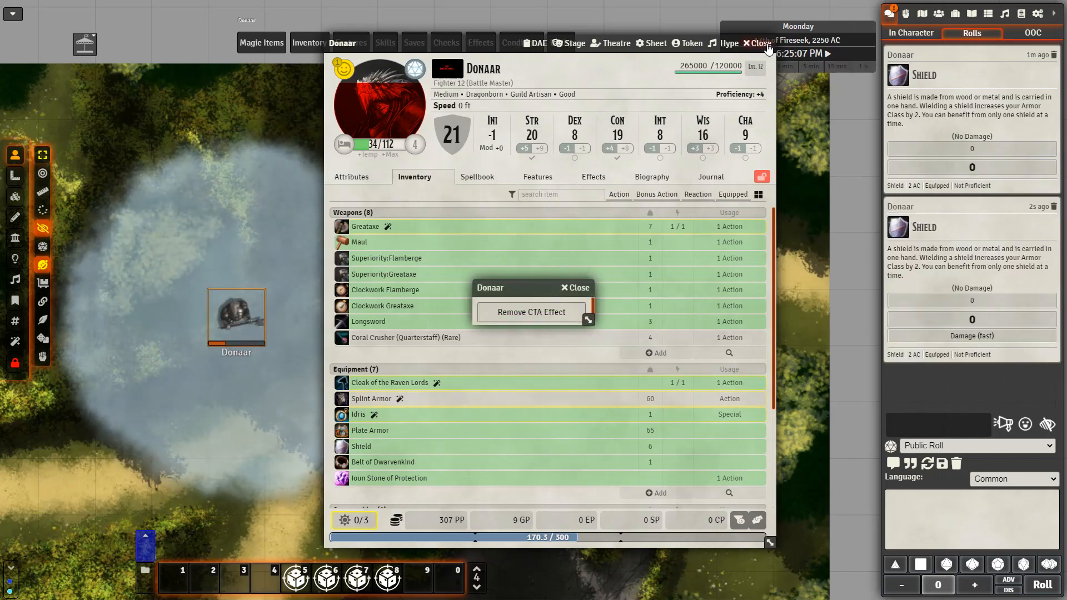
{"action": "left_click", "coordinate": [758, 43]}
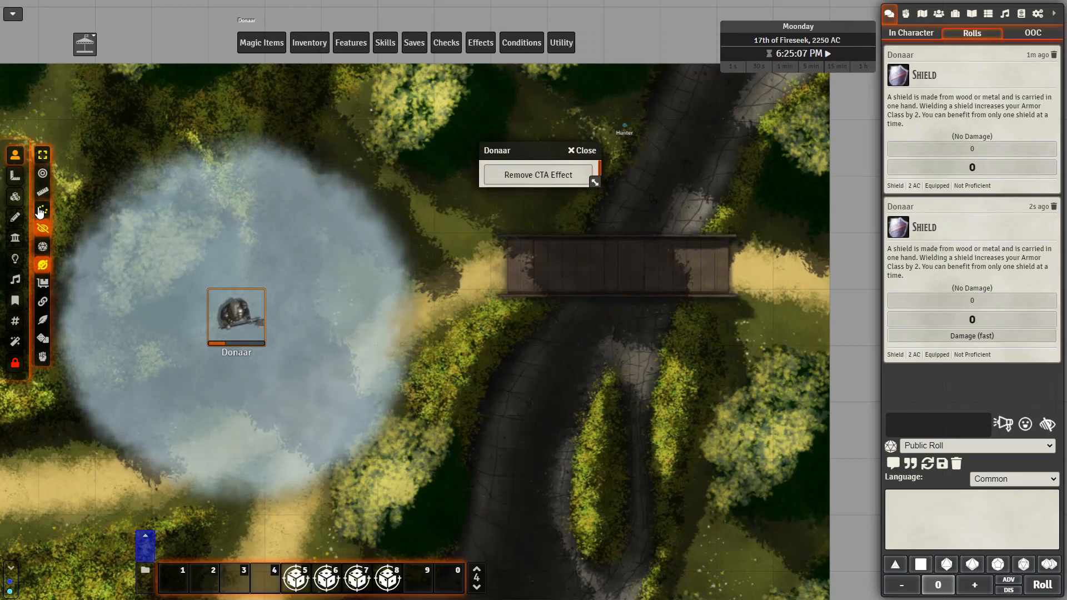
{"action": "left_click", "coordinate": [537, 174]}
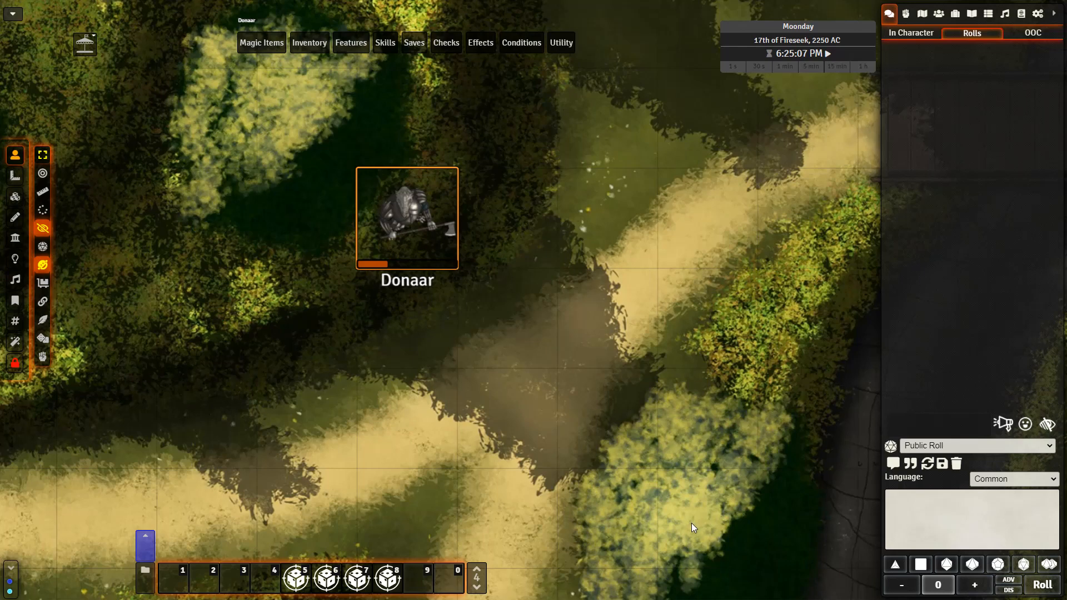
{"action": "mouse_move", "coordinate": [701, 541]}
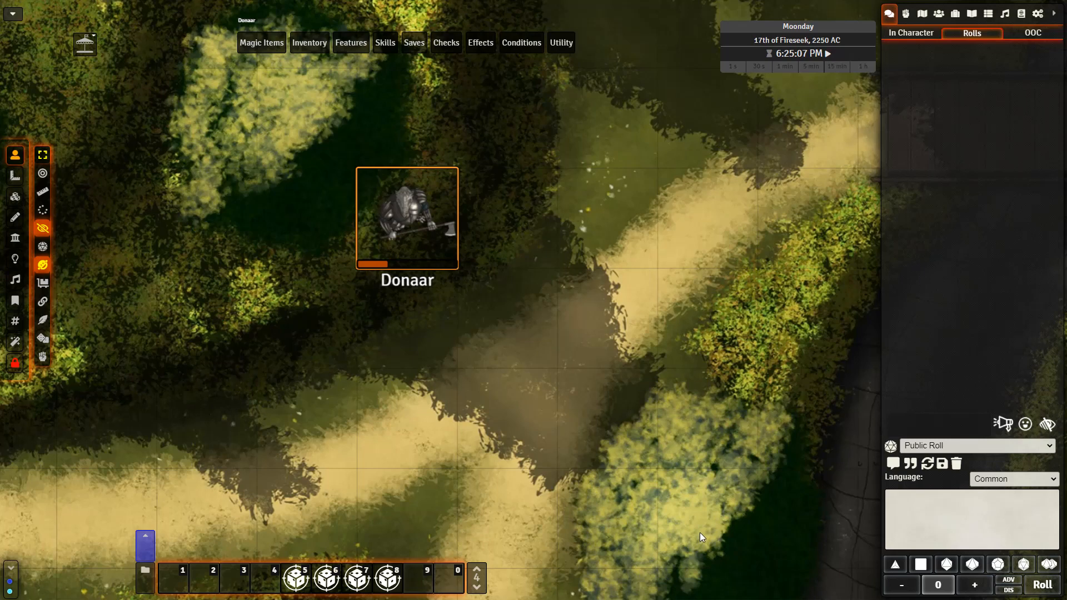
{"action": "mouse_move", "coordinate": [701, 535]}
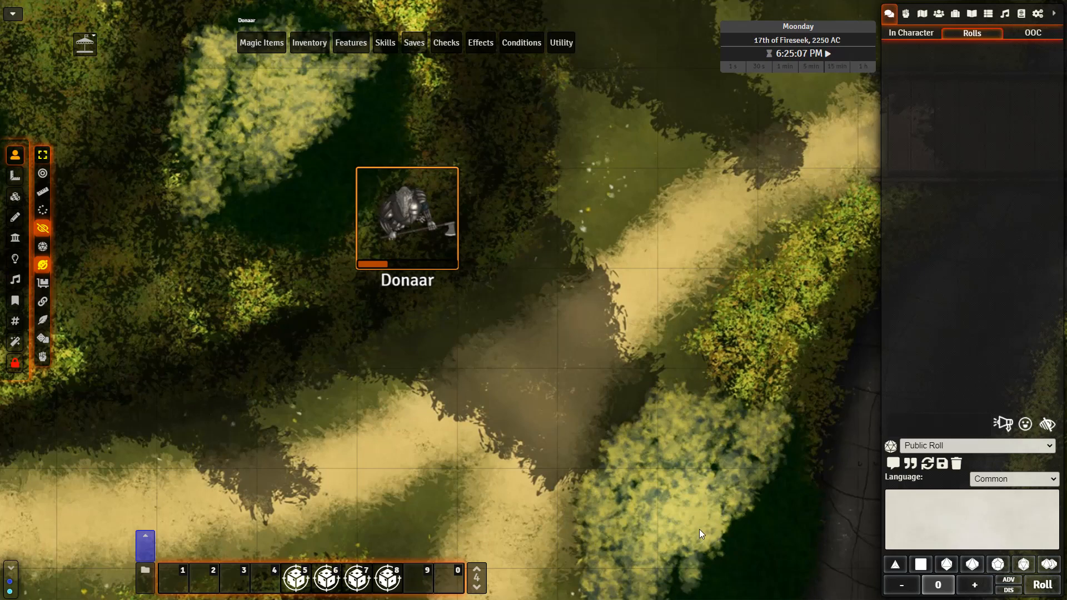